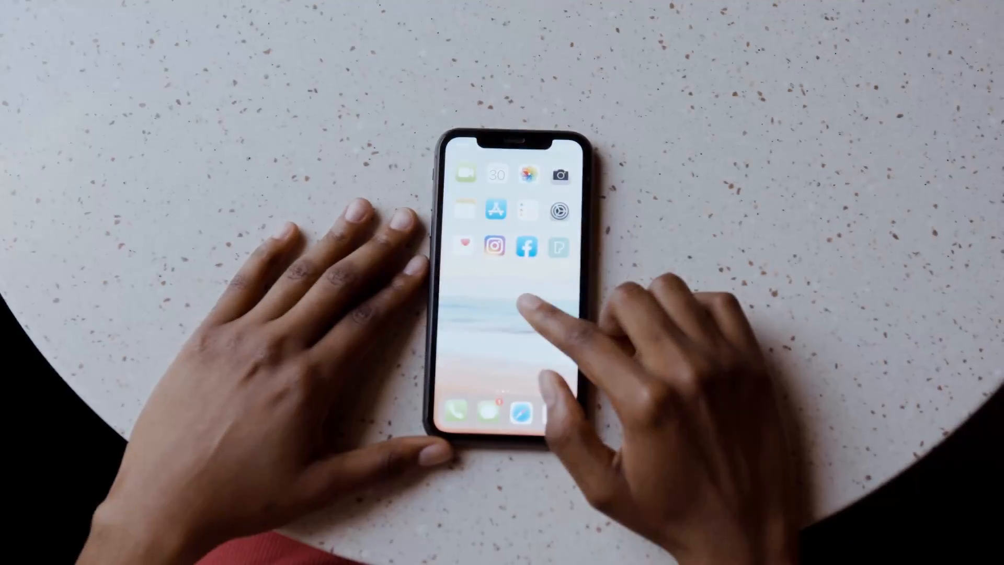
- Start a new giveaway and name it 'Facebook Giveaway' for the Grow Your Facebook Page template
click(526, 246)
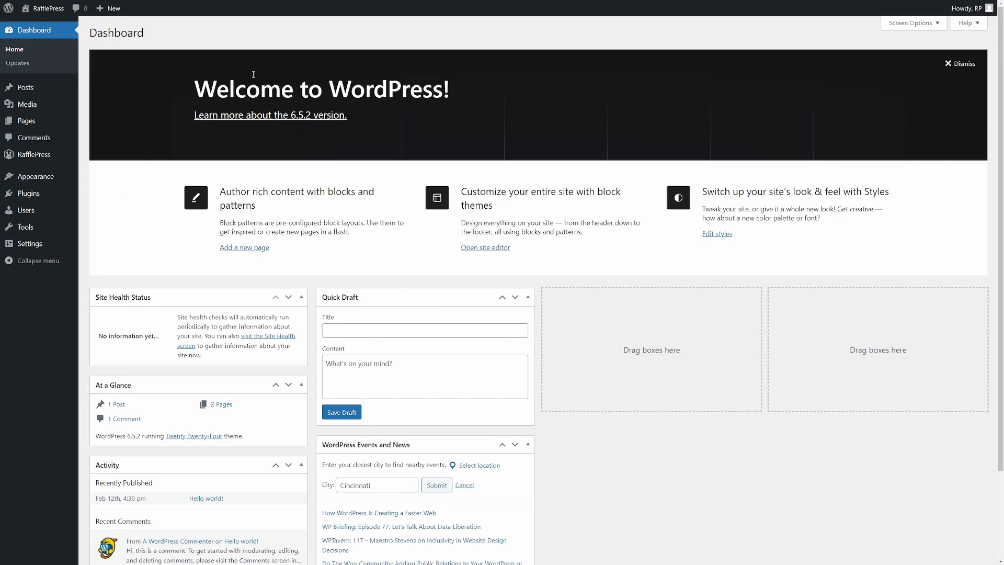
mouse_move(33, 155)
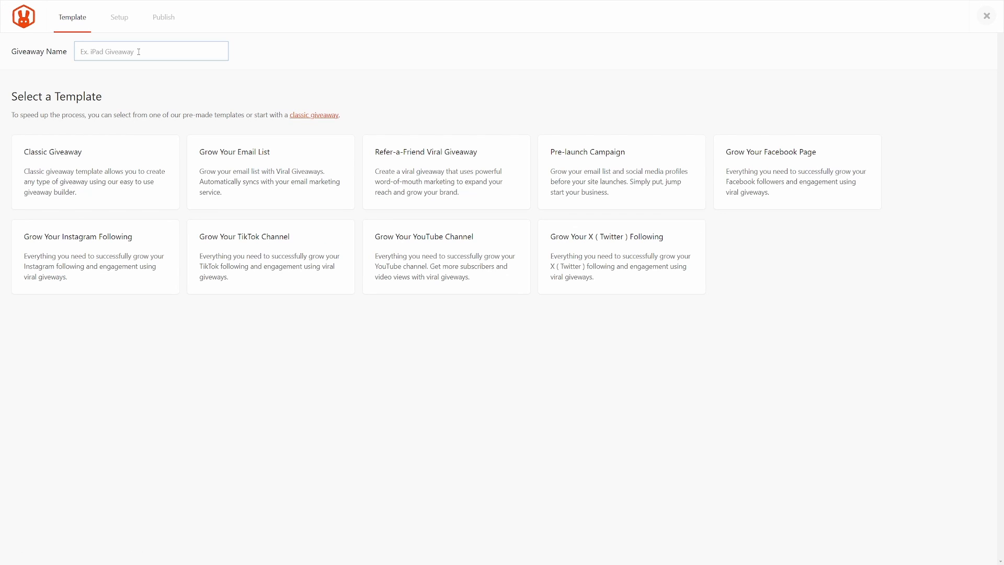
text(Facebook Giveaway)
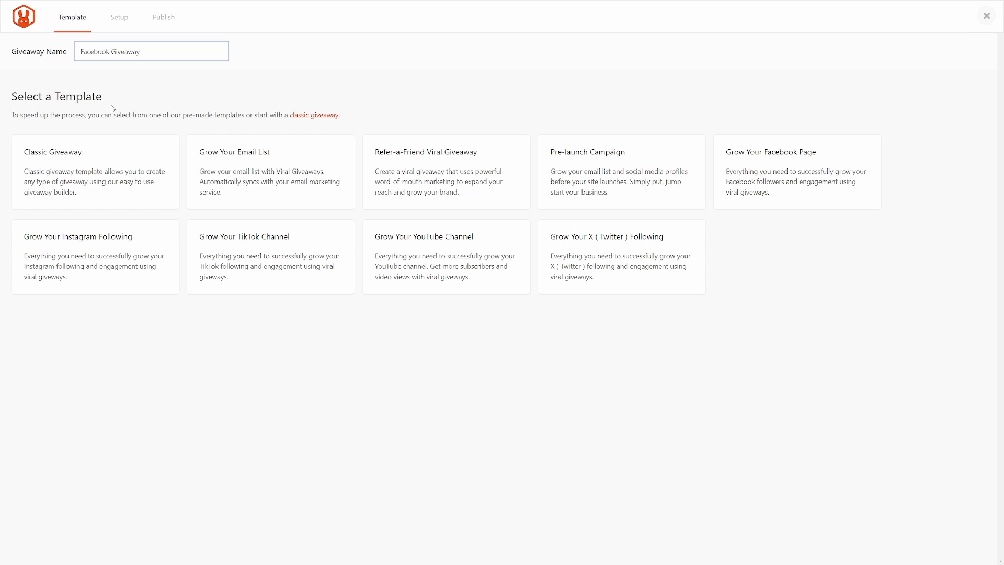
mouse_move(256, 87)
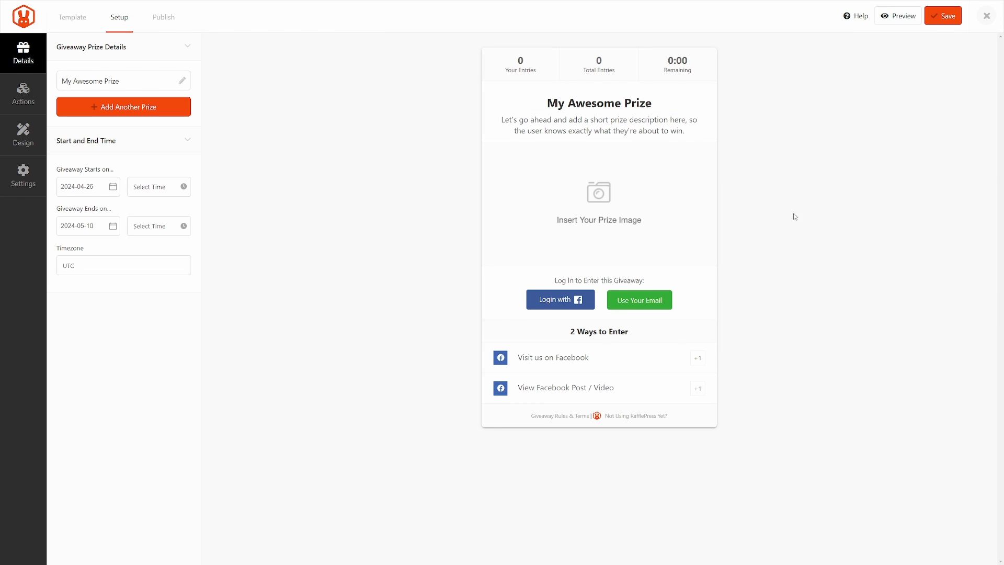
mouse_move(434, 358)
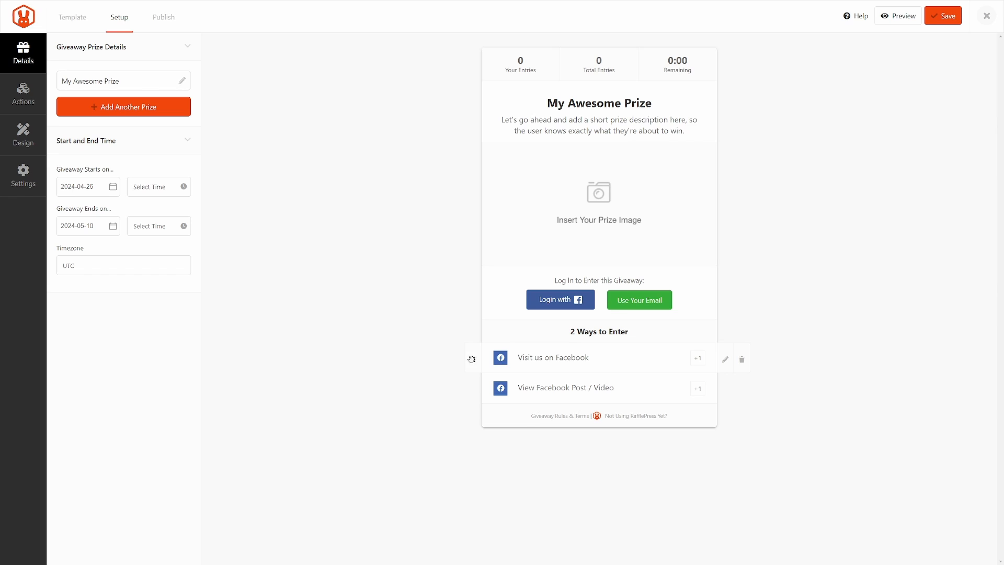
mouse_move(293, 142)
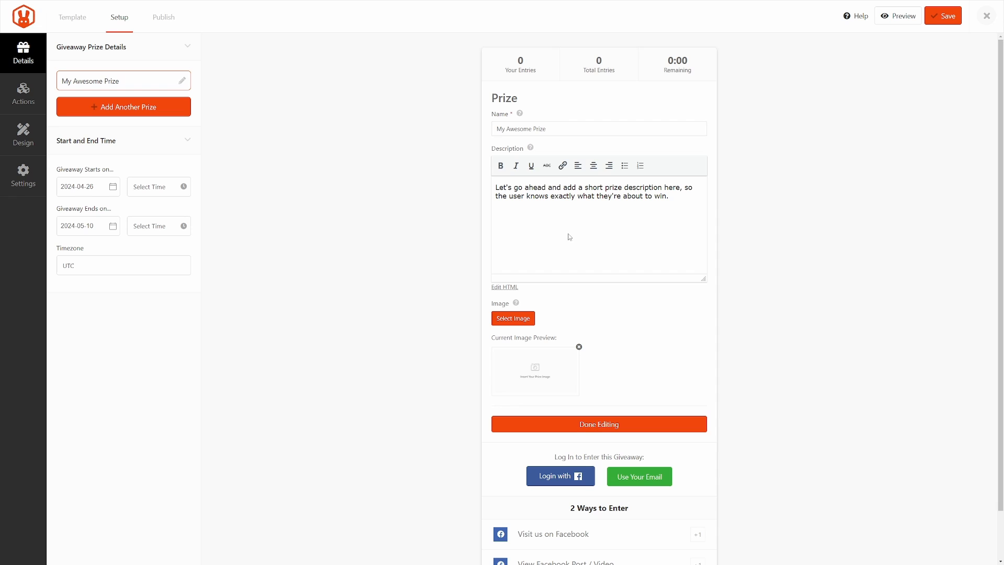
- Title the prize 'Win A Trip For TWO All-Inclusive To Barbados!' and give it an uploaded Barbados beach image
text(Win A Trip For TWO All-Inclusive To Barbados!)
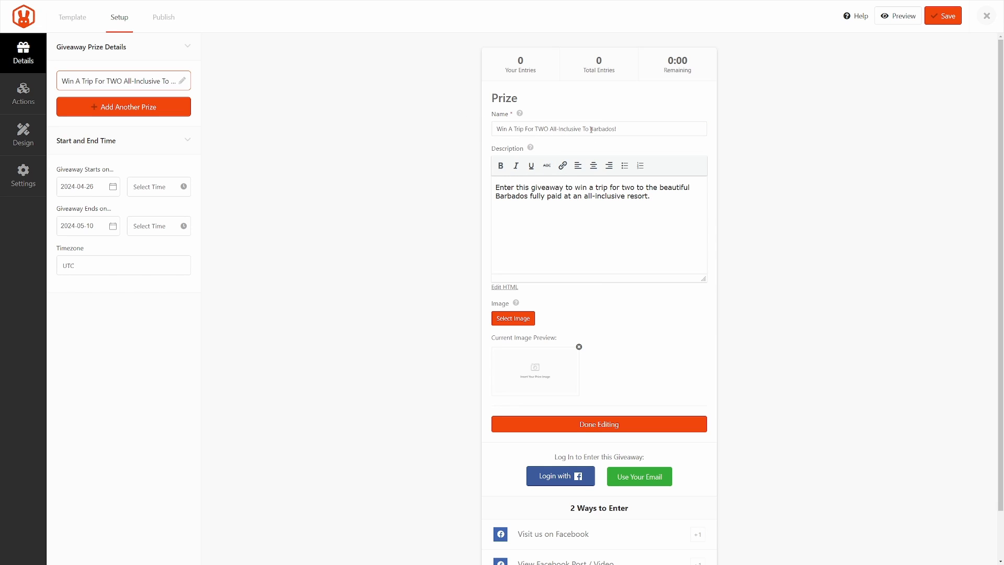
mouse_move(542, 364)
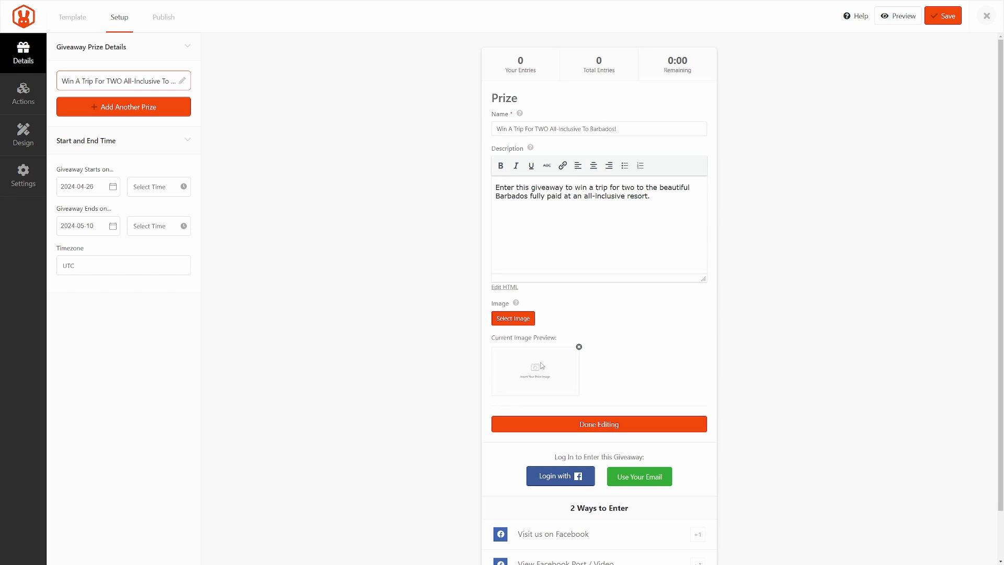
click(513, 317)
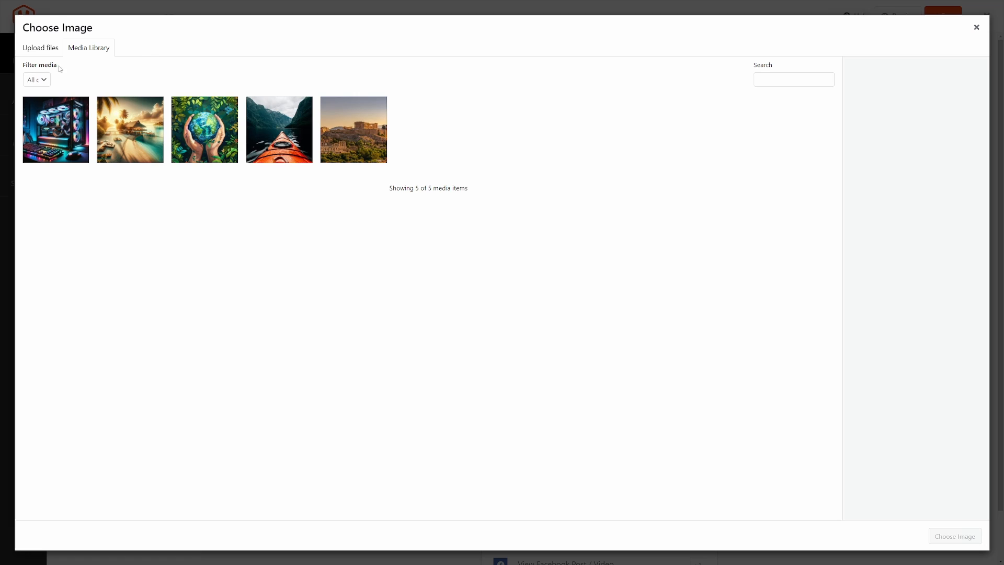
click(40, 47)
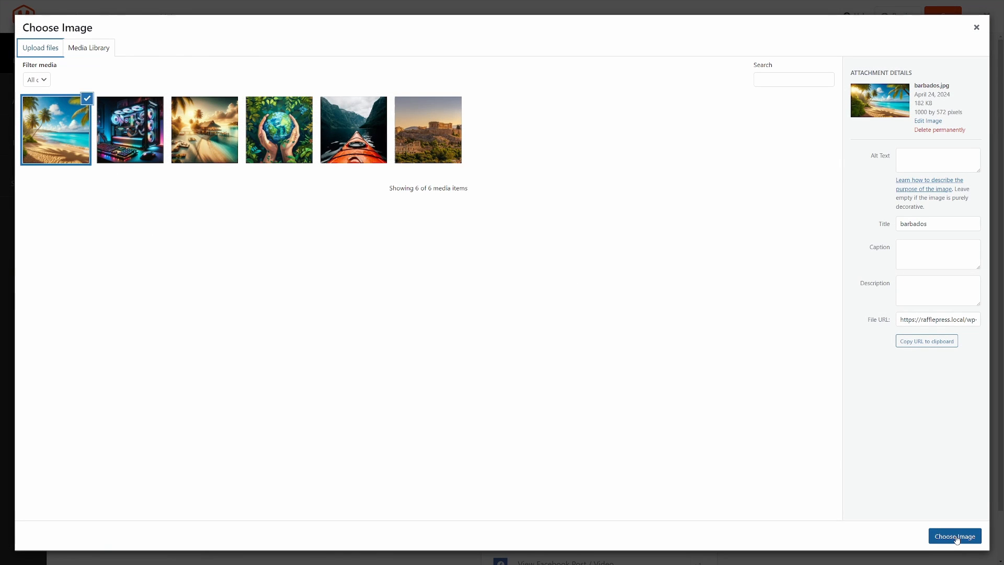
click(953, 535)
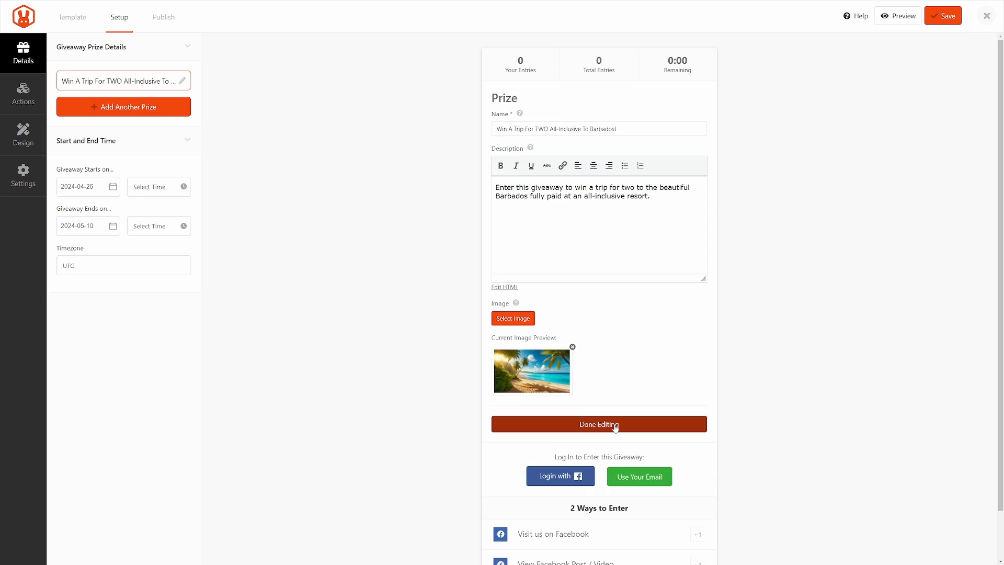
click(598, 424)
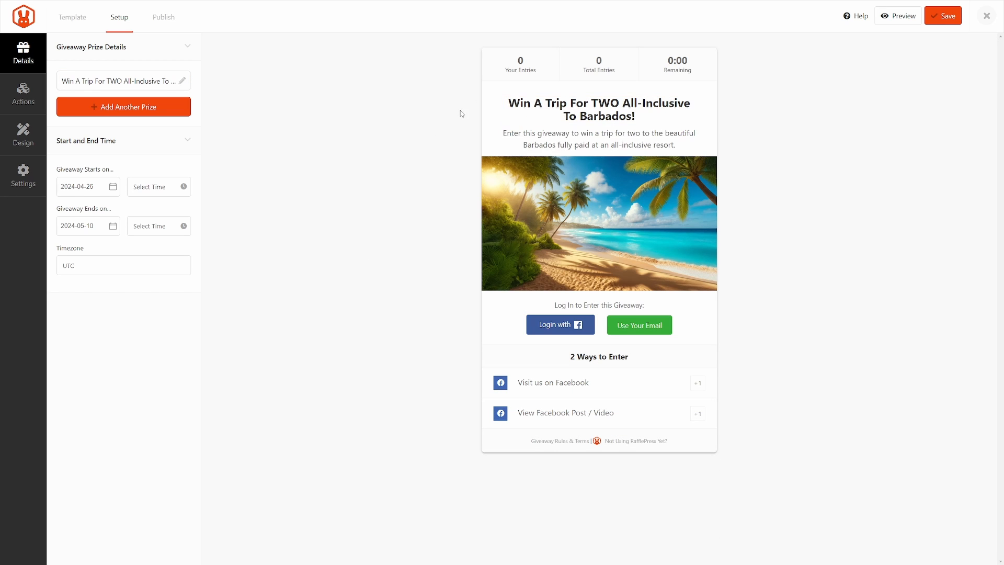
mouse_move(354, 142)
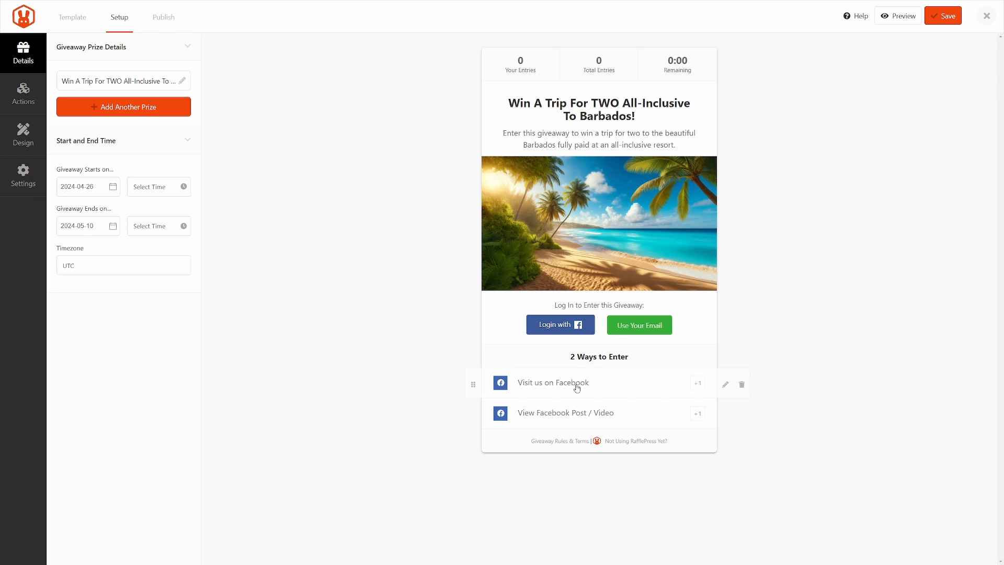
mouse_move(389, 331)
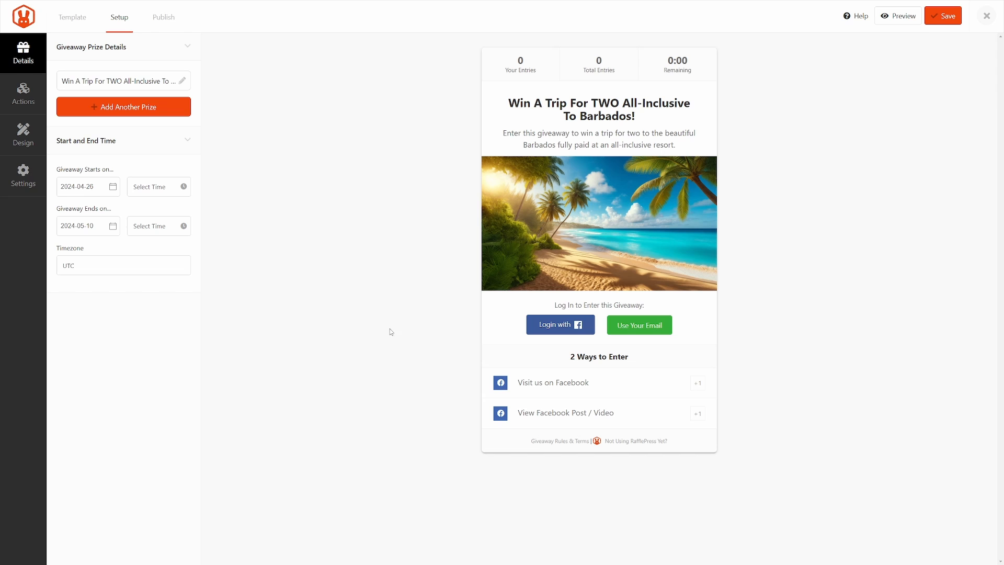
mouse_move(133, 157)
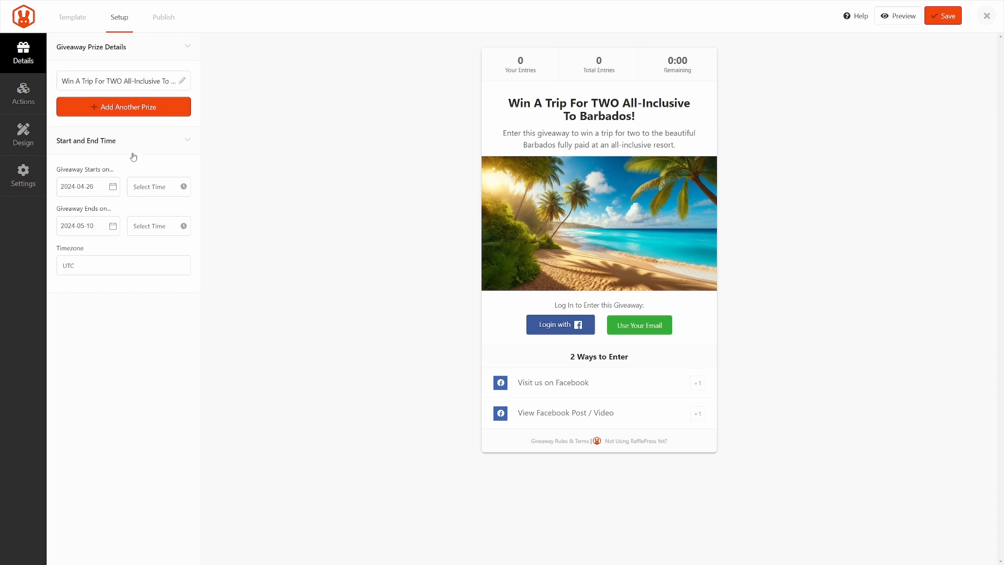
- Set the giveaway to start on April 1, 2024 and save it
click(81, 186)
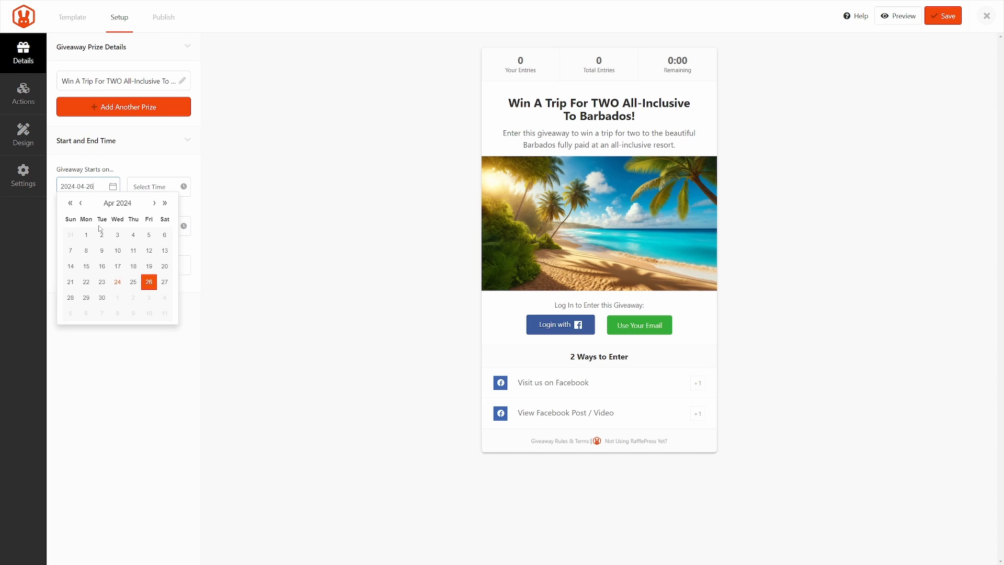
click(86, 234)
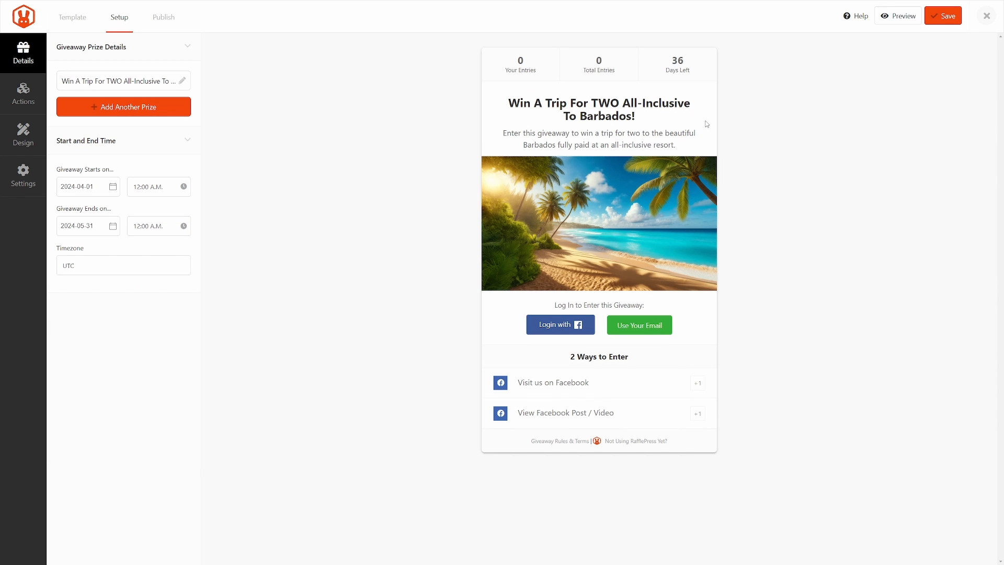
click(942, 16)
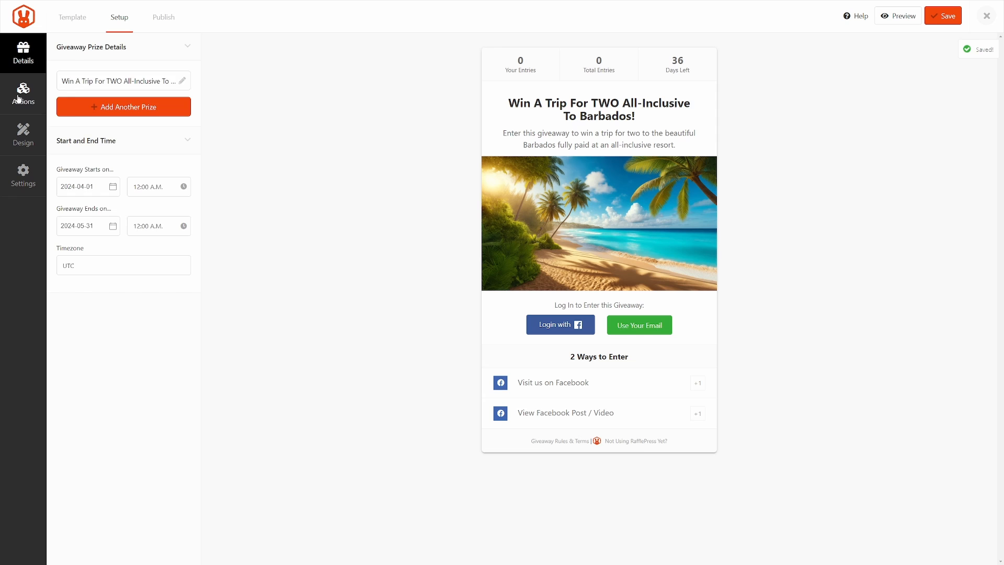
- Add a Join an Email Newsletter action and make Visit us on Facebook mandatory and worth +2
click(23, 94)
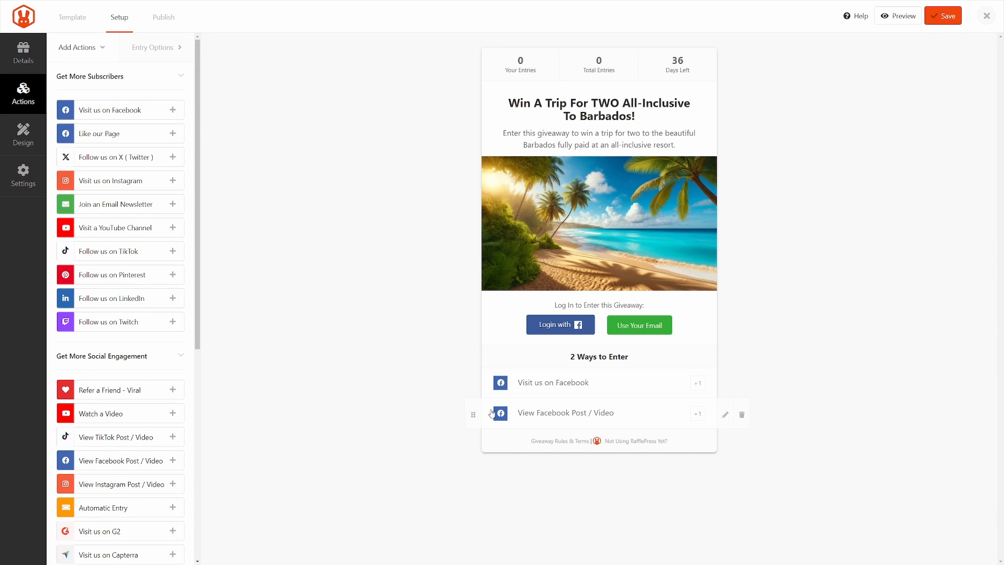
scroll(down, 3)
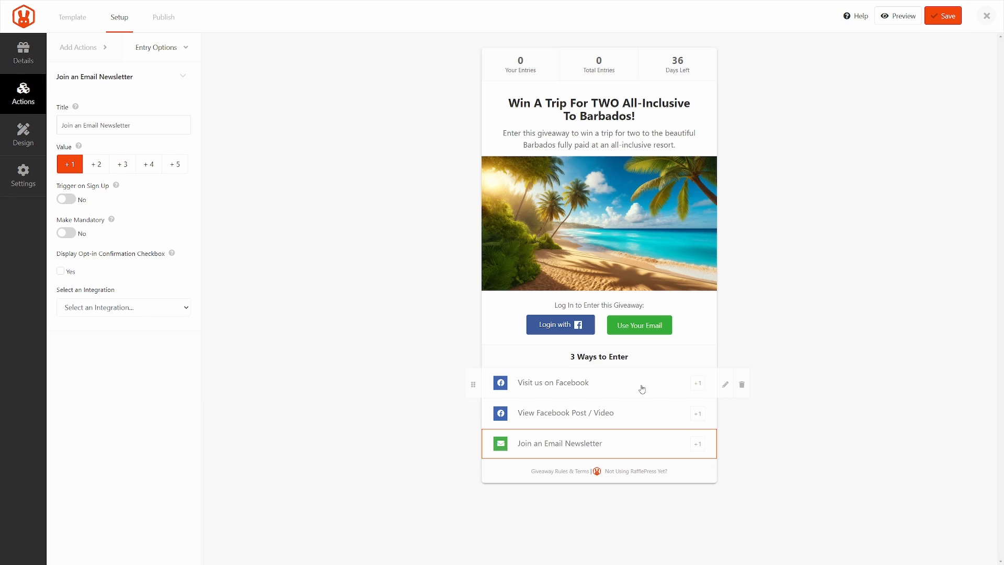
click(552, 383)
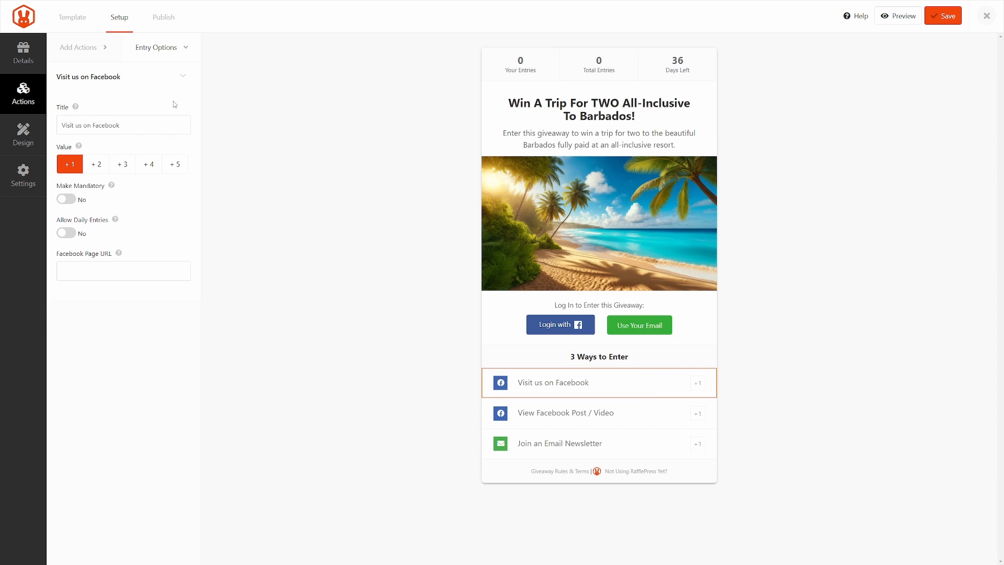
click(124, 124)
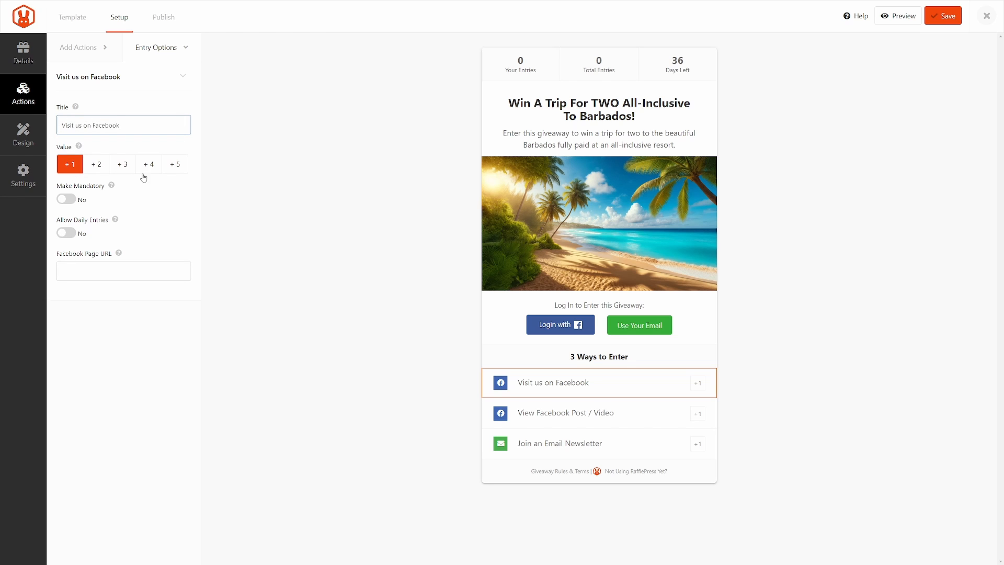
click(96, 164)
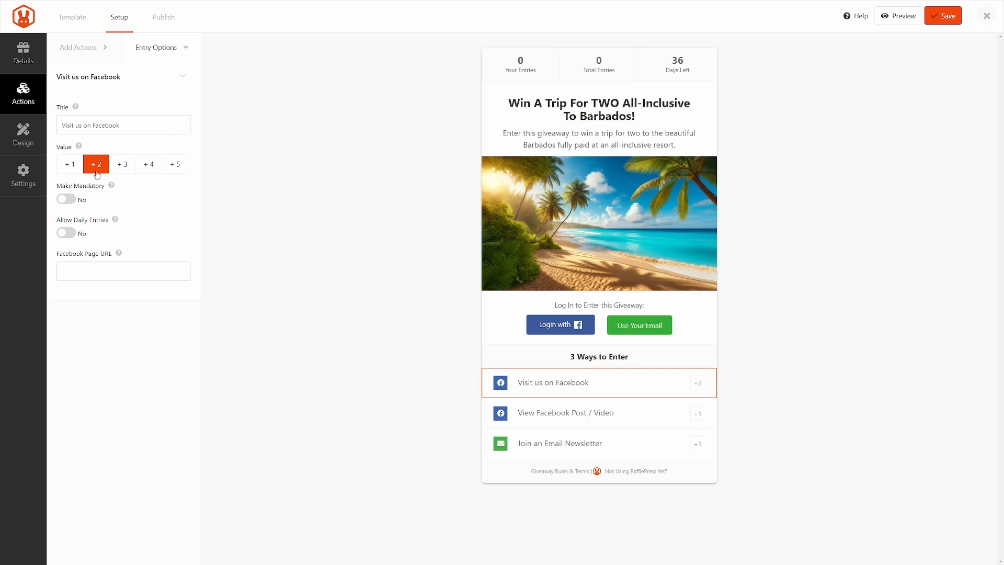
click(66, 199)
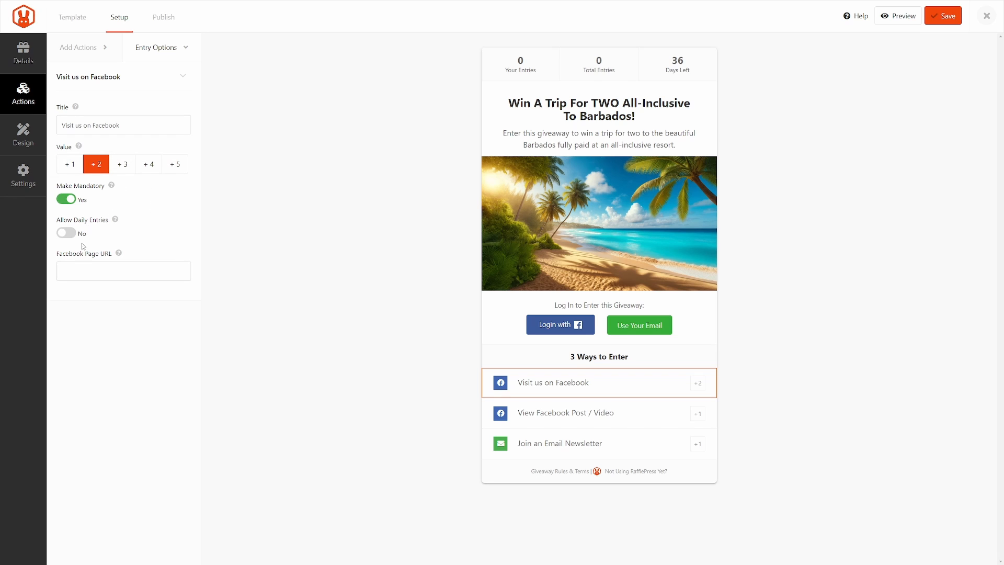
click(123, 270)
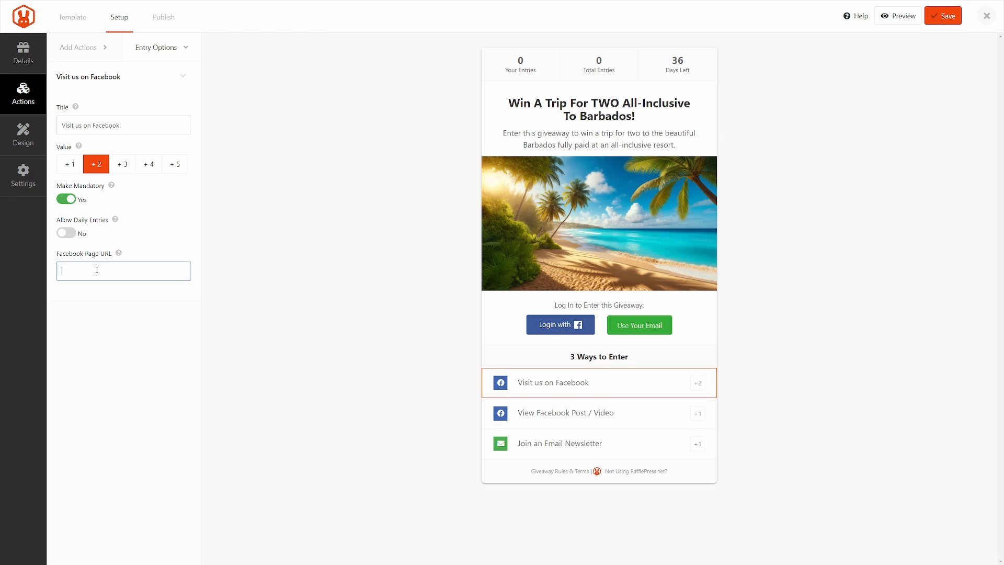
mouse_move(630, 418)
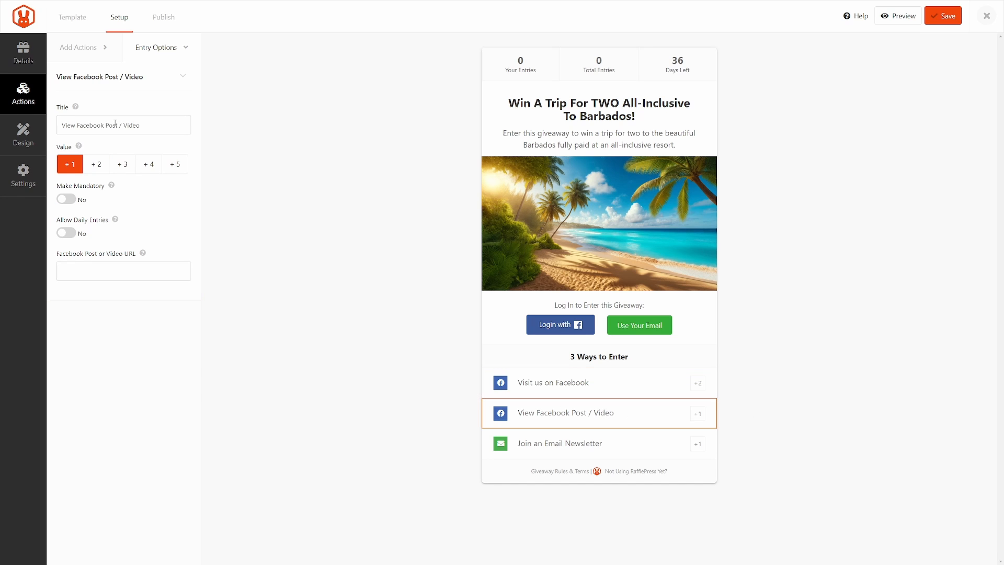
- Make the View Facebook Post / Video entry worth +2 and mandatory
click(95, 164)
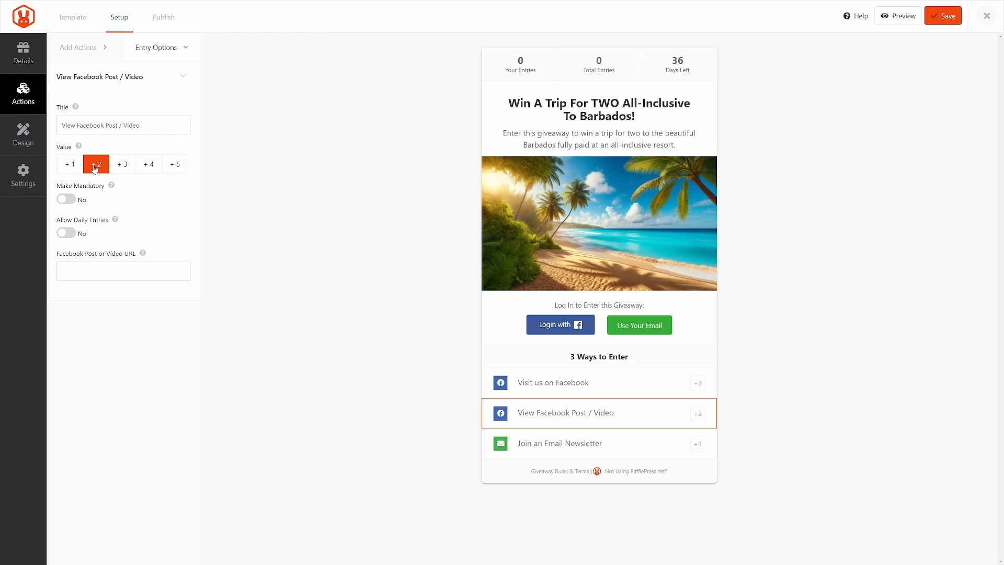
click(65, 198)
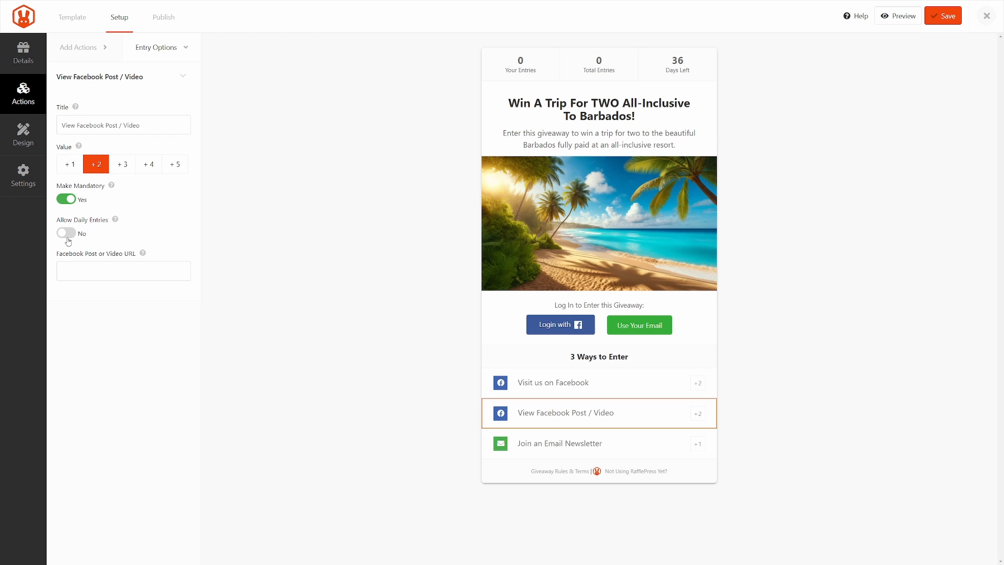
click(124, 270)
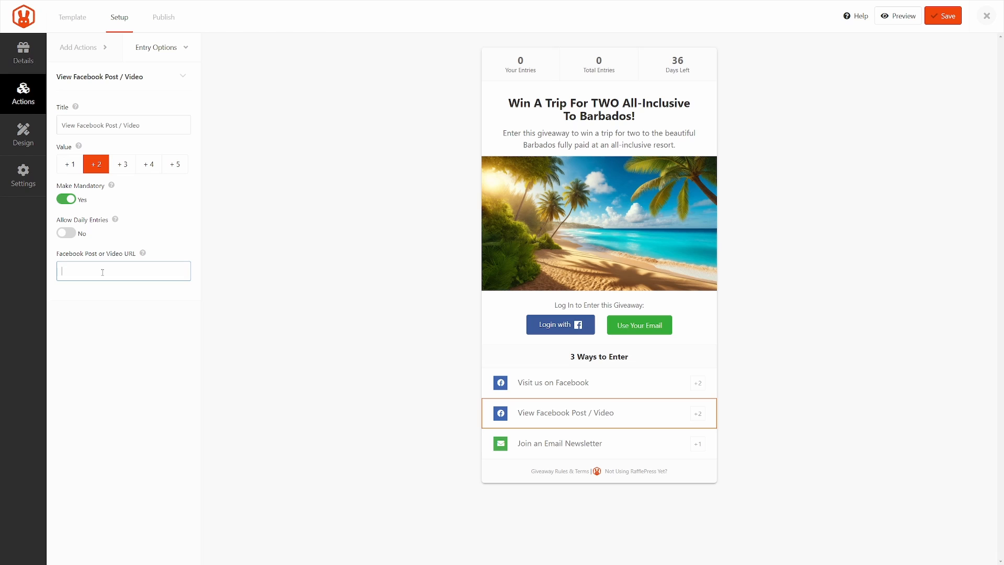
- Set the Join an Email Newsletter entry to trigger on sign-up and save the giveaway
click(598, 444)
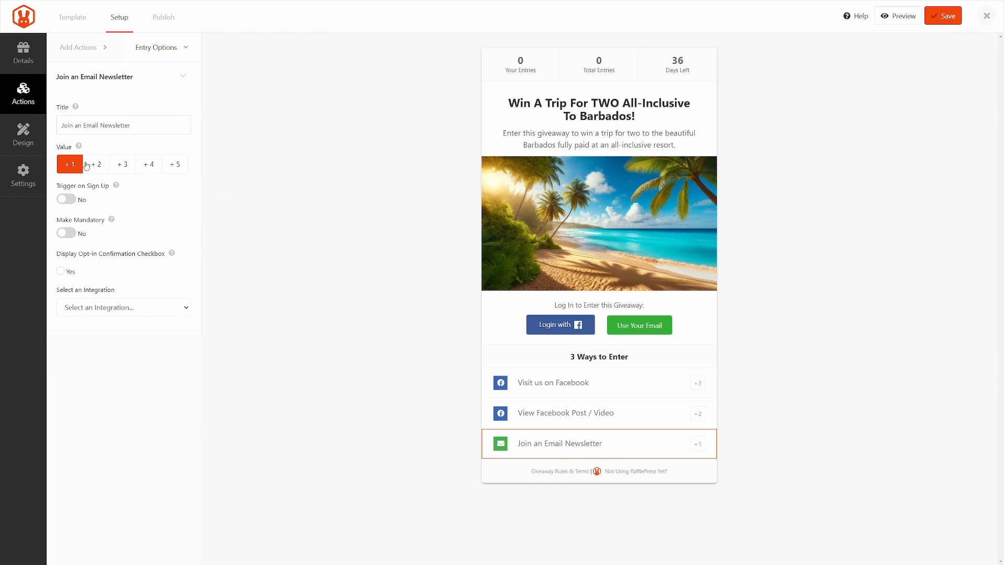
click(66, 199)
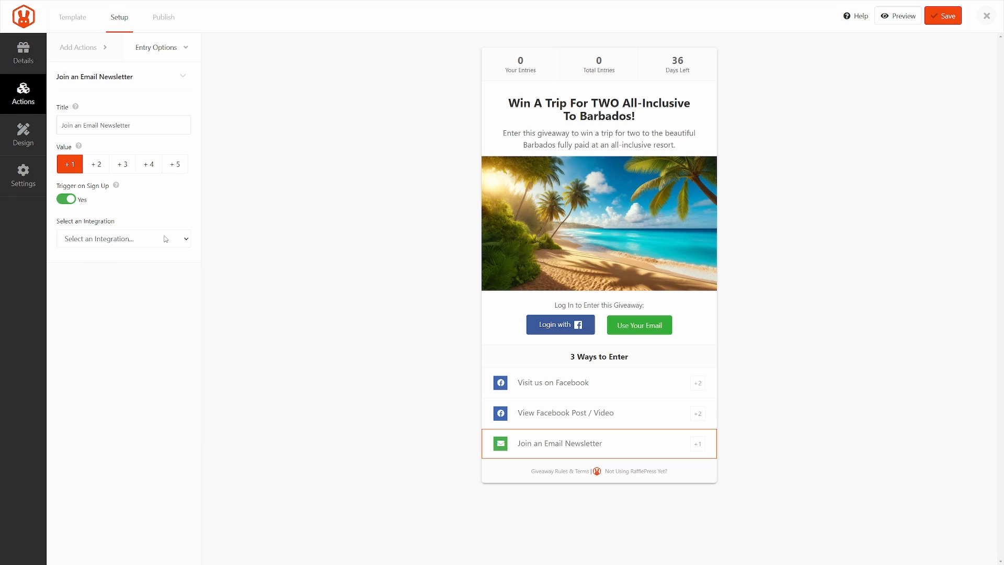
click(123, 239)
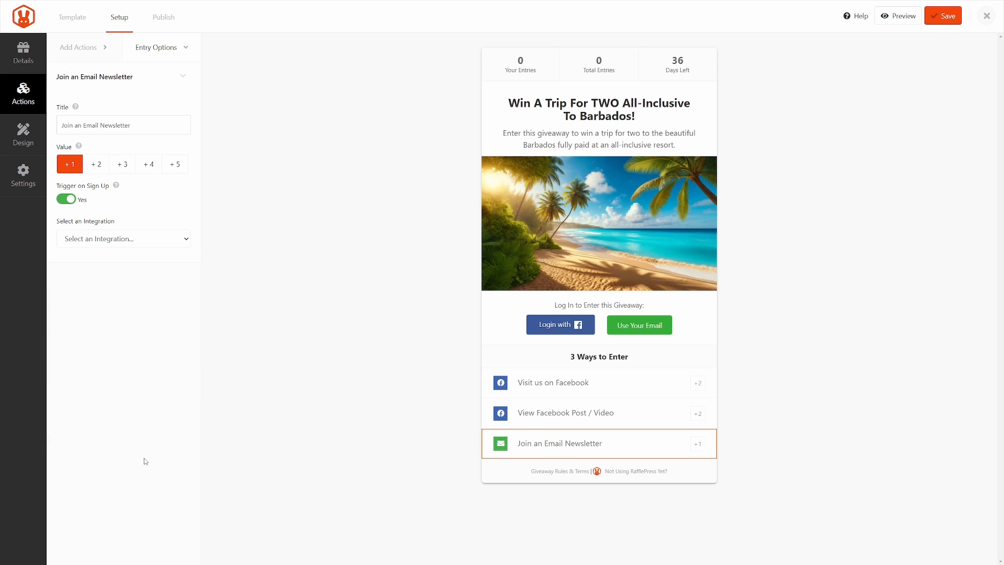
click(66, 199)
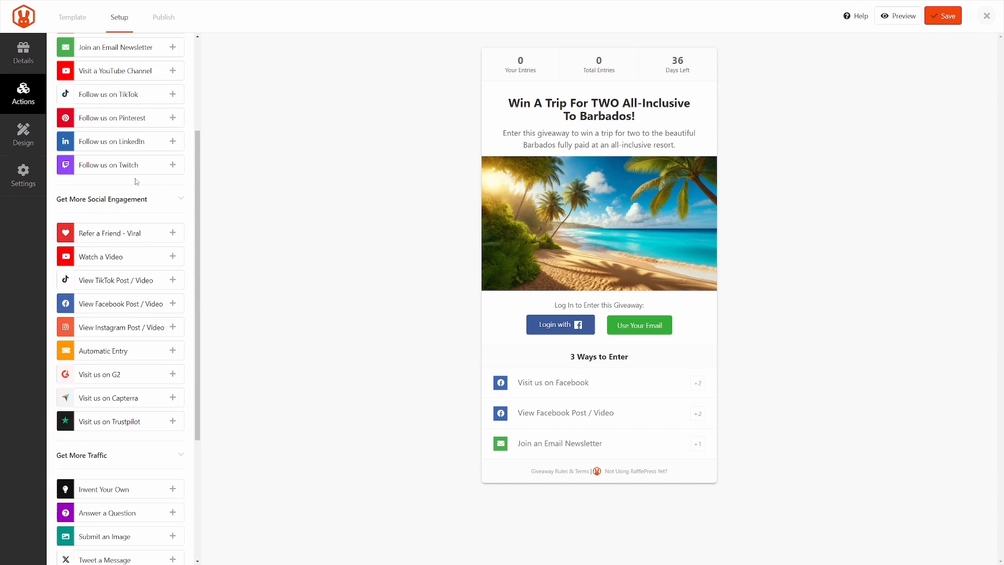
click(941, 16)
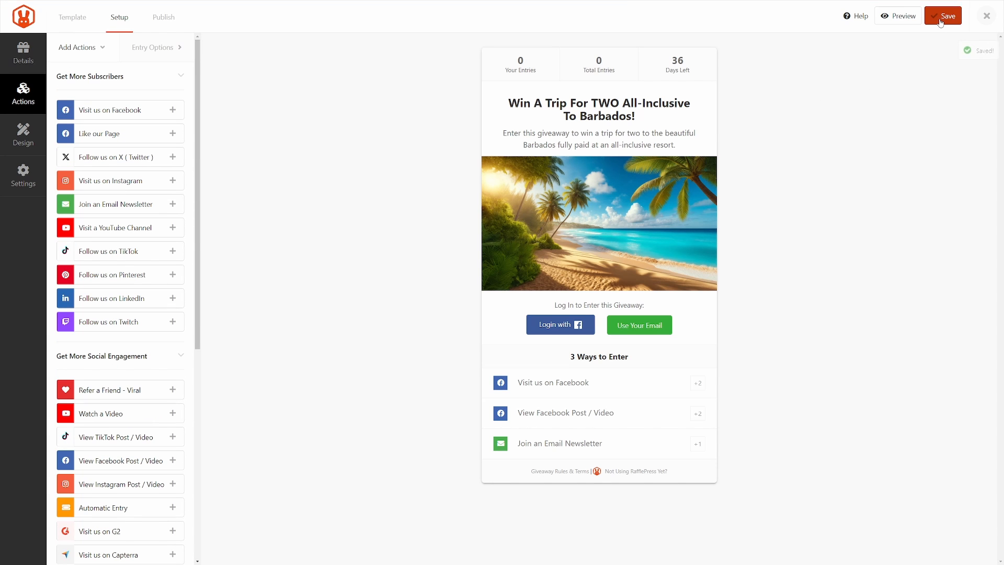
click(23, 135)
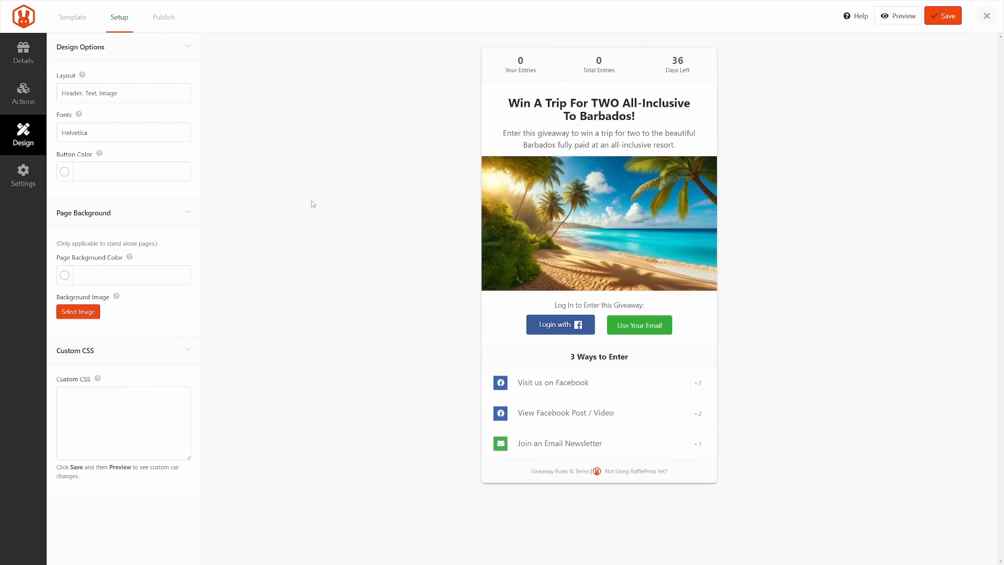
- Use the Image, Header, Text layout with the Amaranth and Open Sans font pairing
click(124, 93)
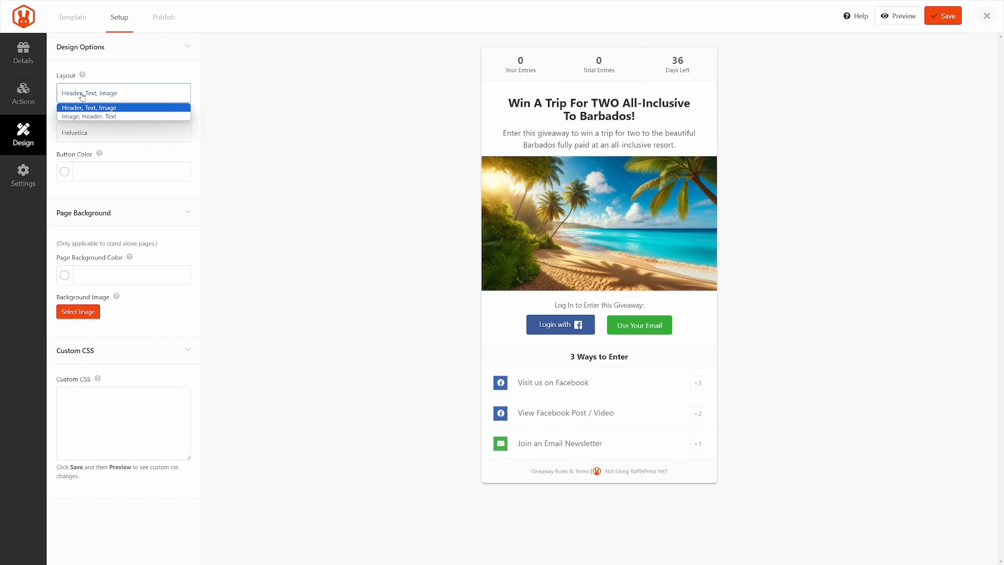
click(89, 116)
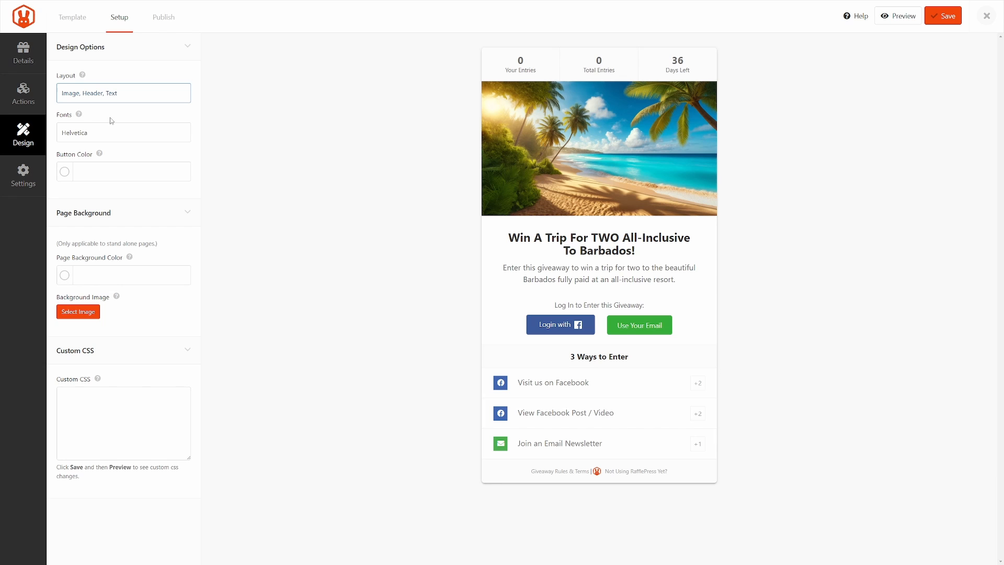
click(124, 132)
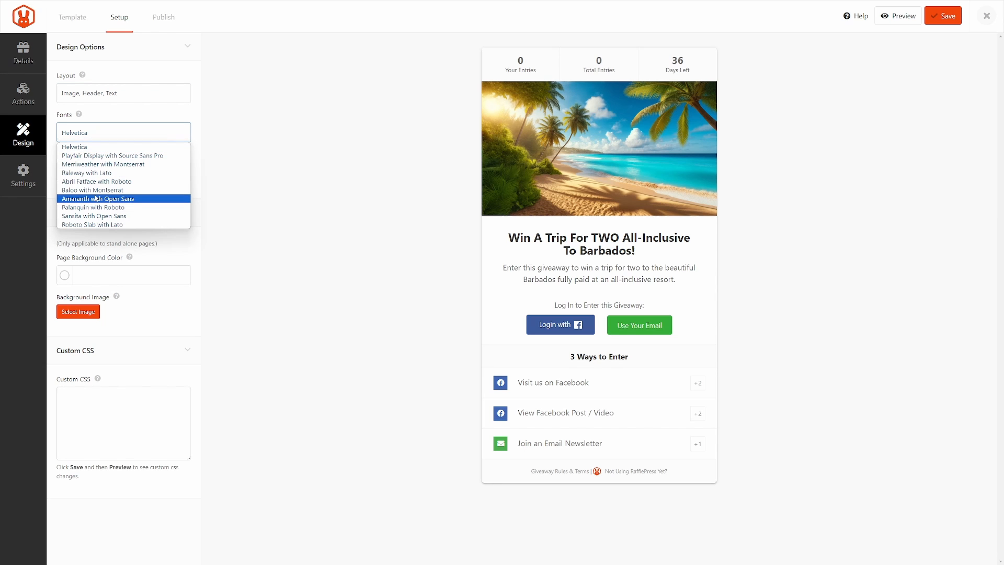
click(92, 190)
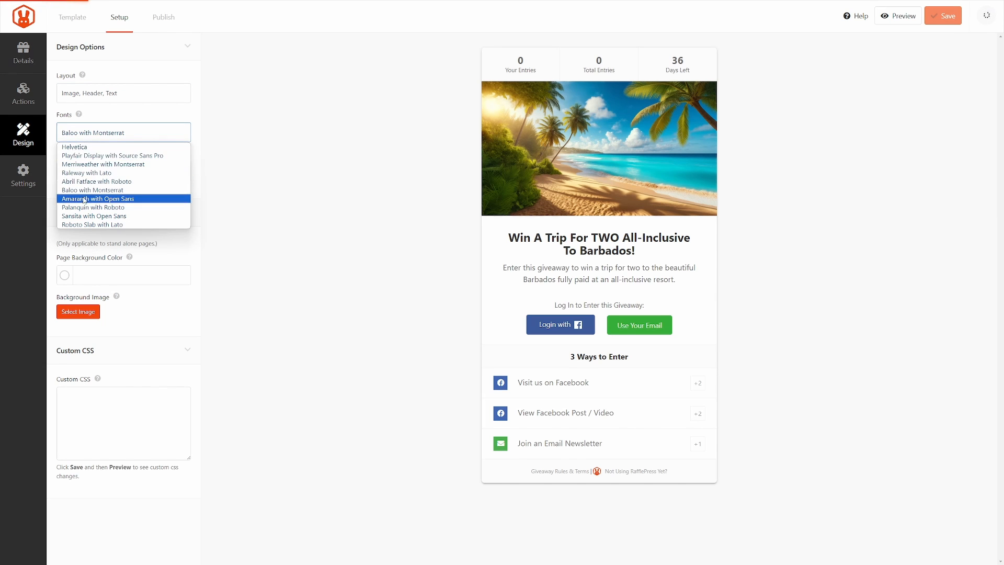
click(95, 198)
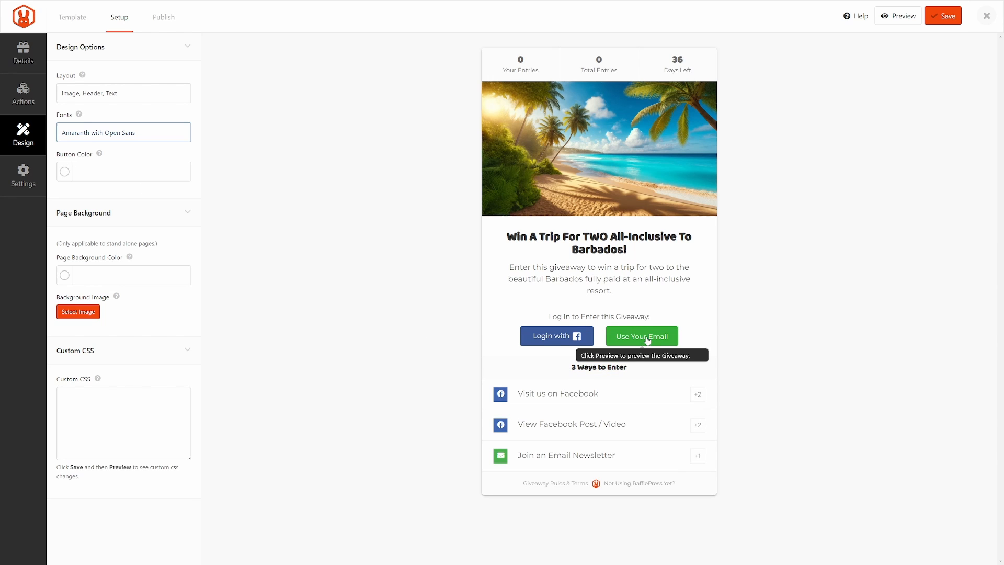
- Make the buttons blue (#3398DB) and the page background teal (#1FBC9C)
click(63, 171)
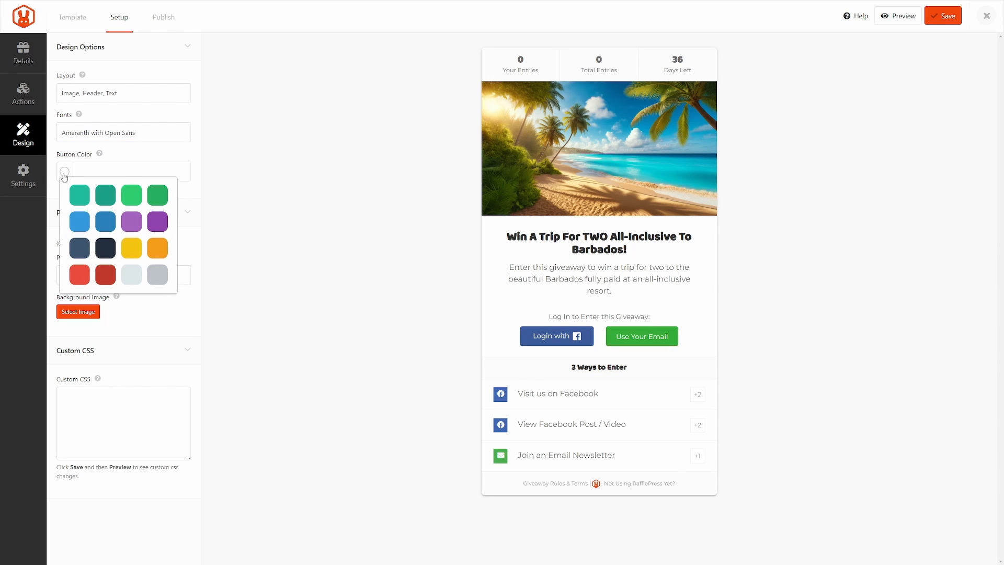
click(79, 221)
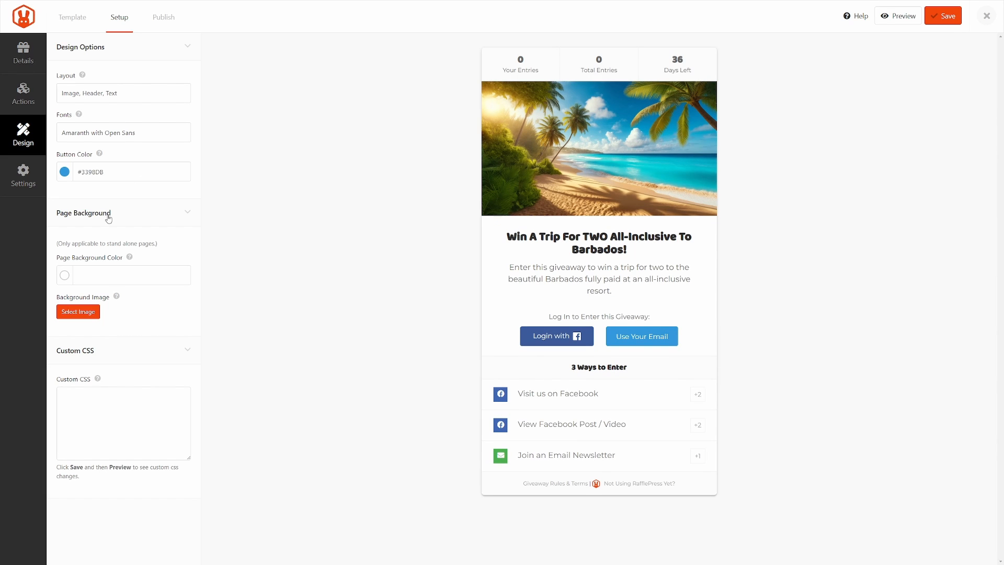
click(132, 275)
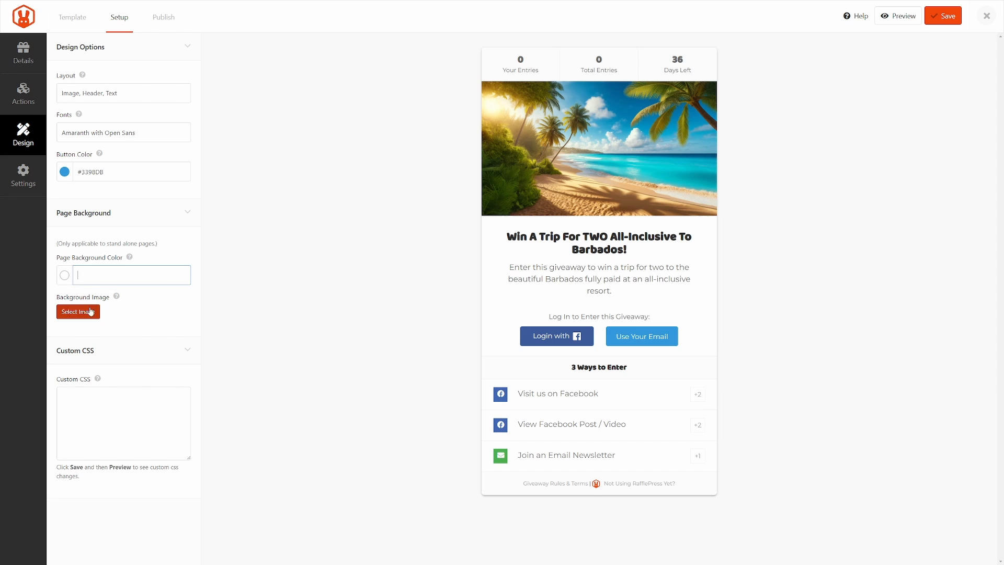
click(131, 275)
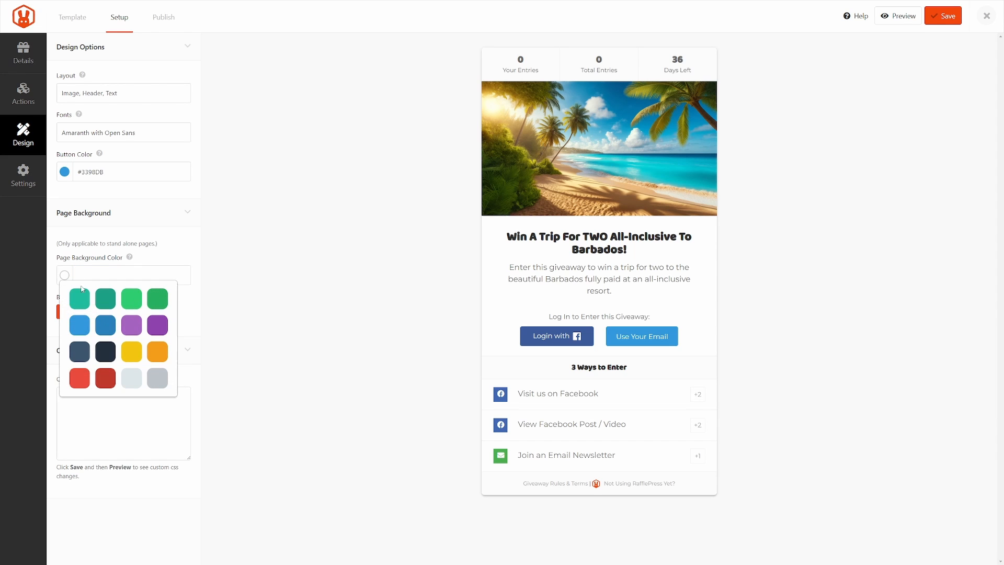
click(79, 297)
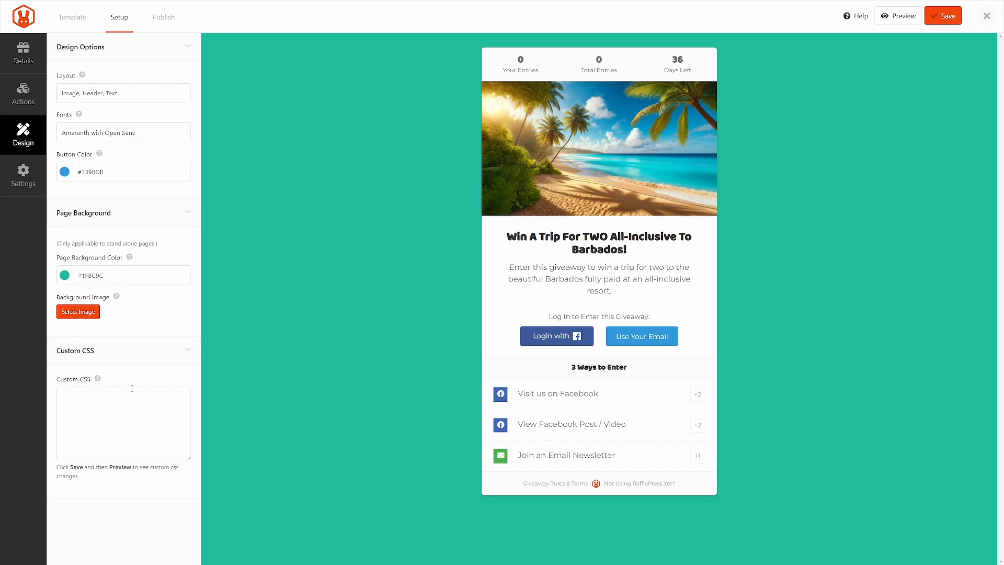
click(23, 176)
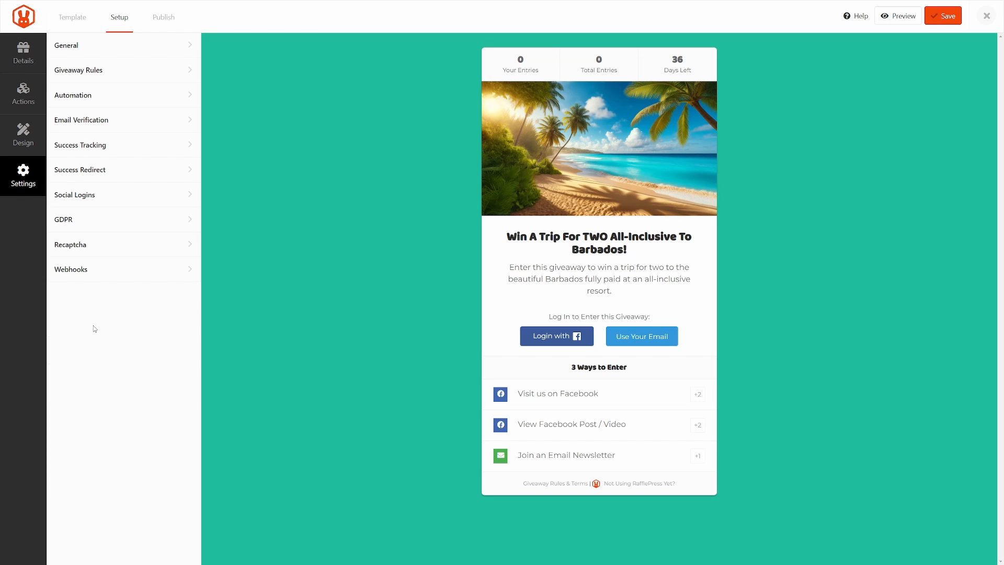
- Set the Page Permalink in General settings to 'giveaway'
click(66, 45)
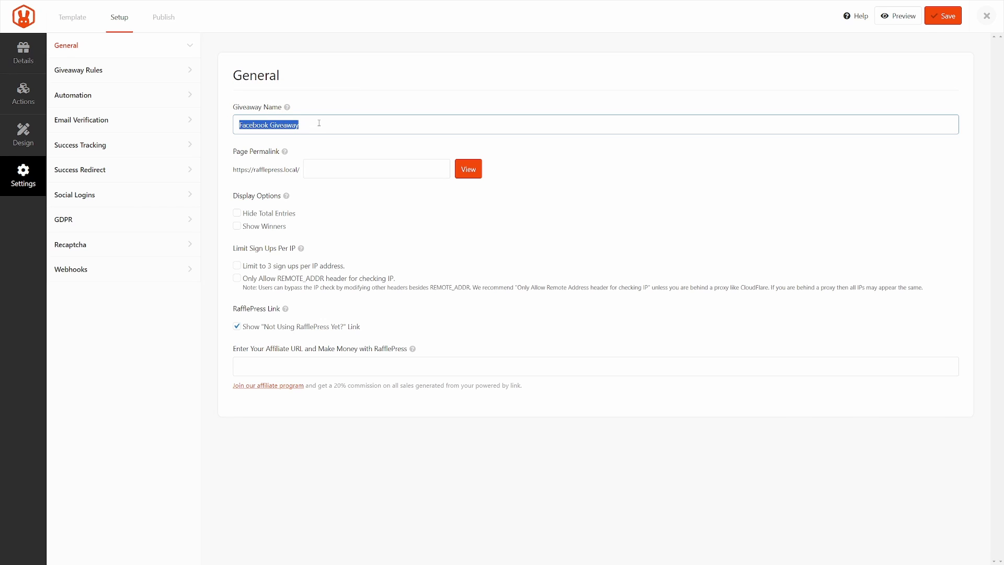
click(376, 169)
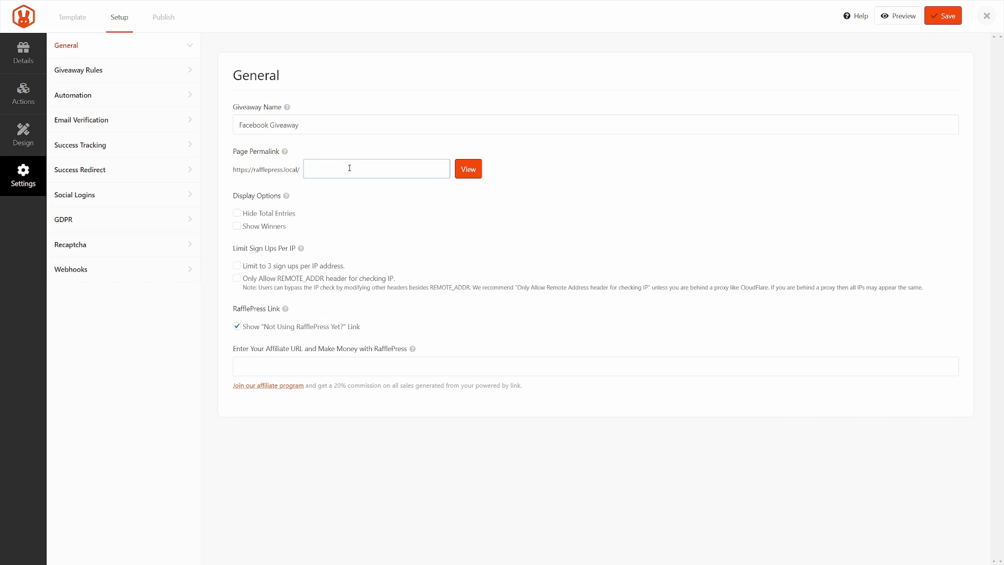
text(giveaway)
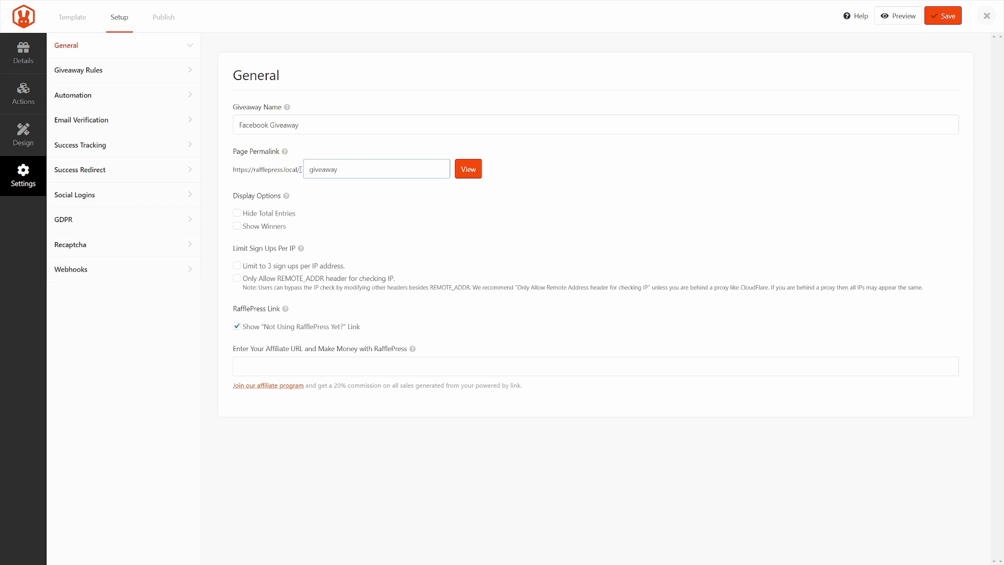
click(375, 168)
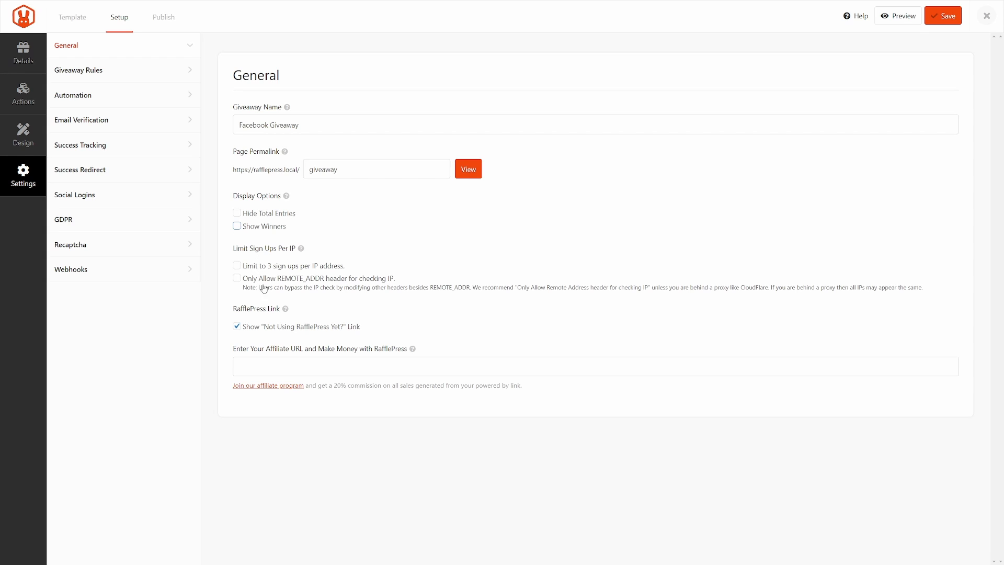
mouse_move(281, 332)
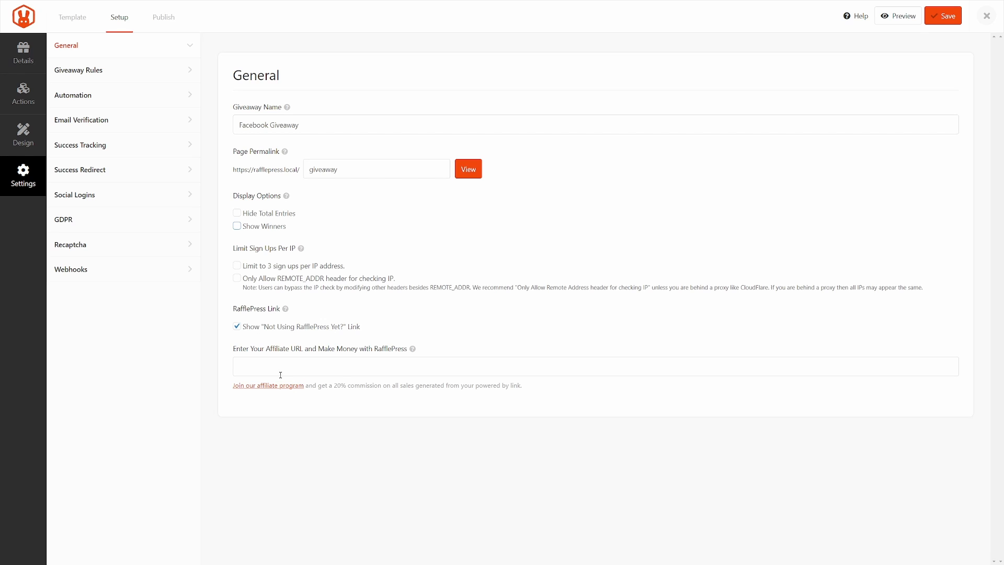
- Generate official sweepstakes rules into the Giveaway Rules field from the sponsor details
click(78, 70)
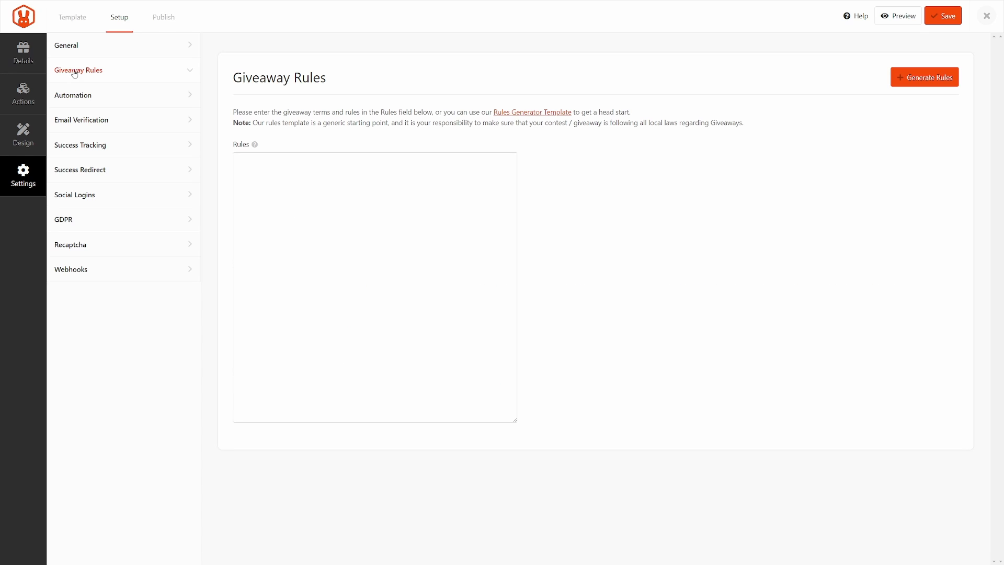
click(532, 112)
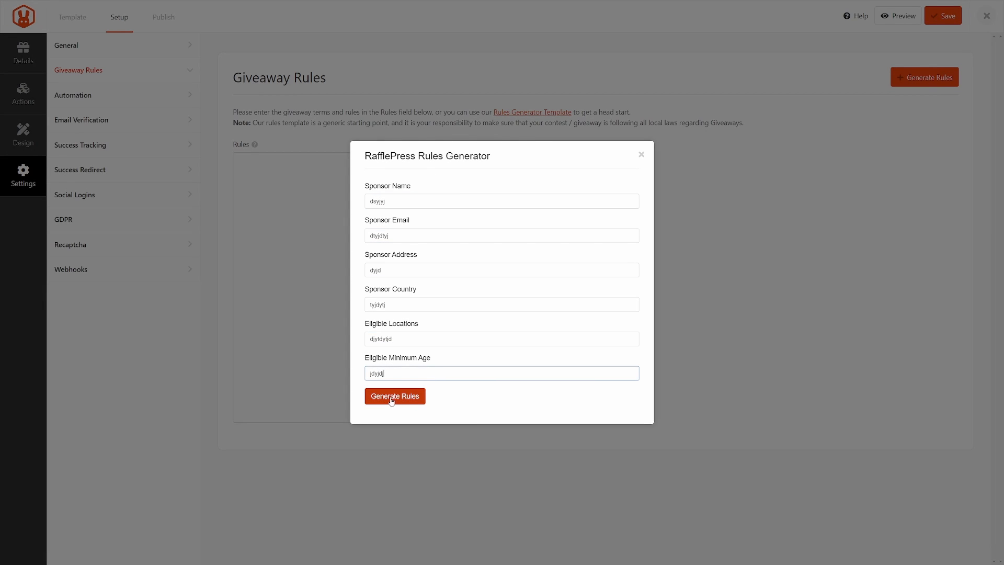
click(394, 395)
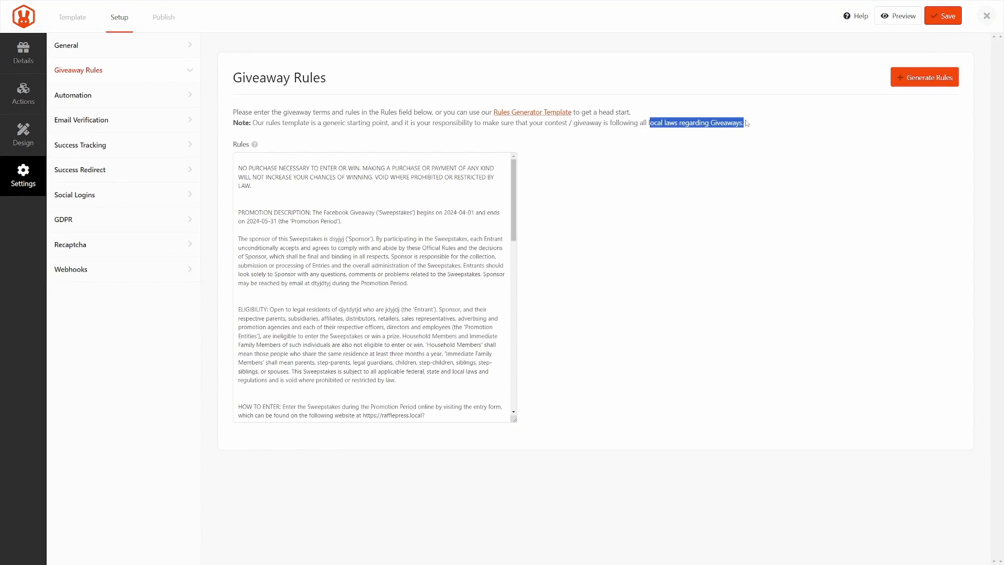
- Review Email Verification and Success Tracking, then leave Success Redirect switched off
click(73, 95)
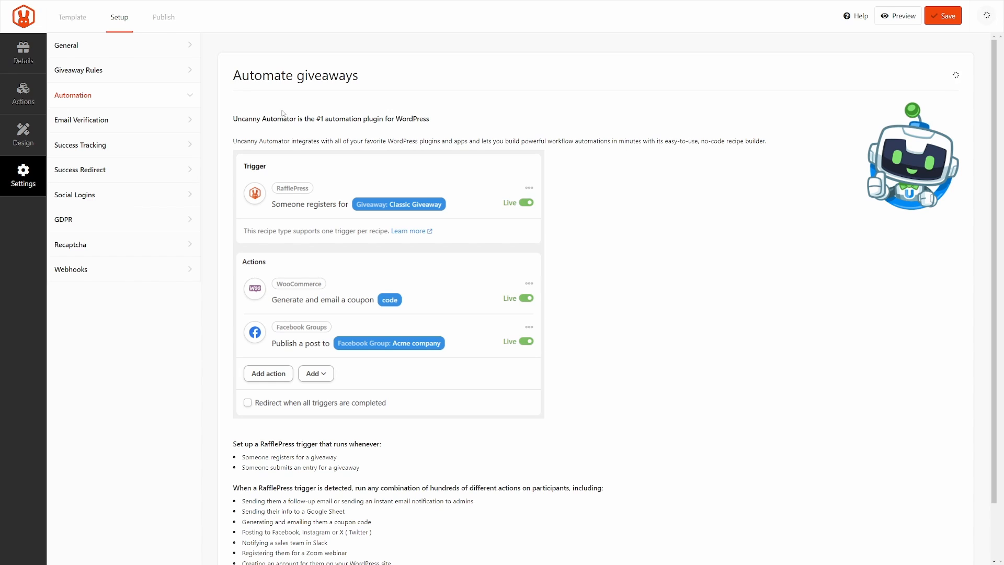
mouse_move(668, 118)
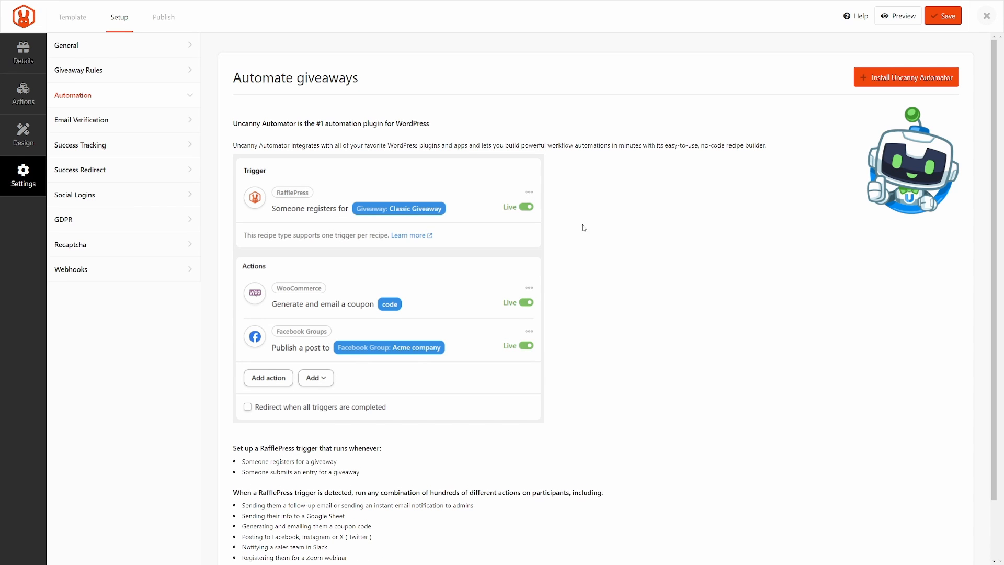
mouse_move(638, 218)
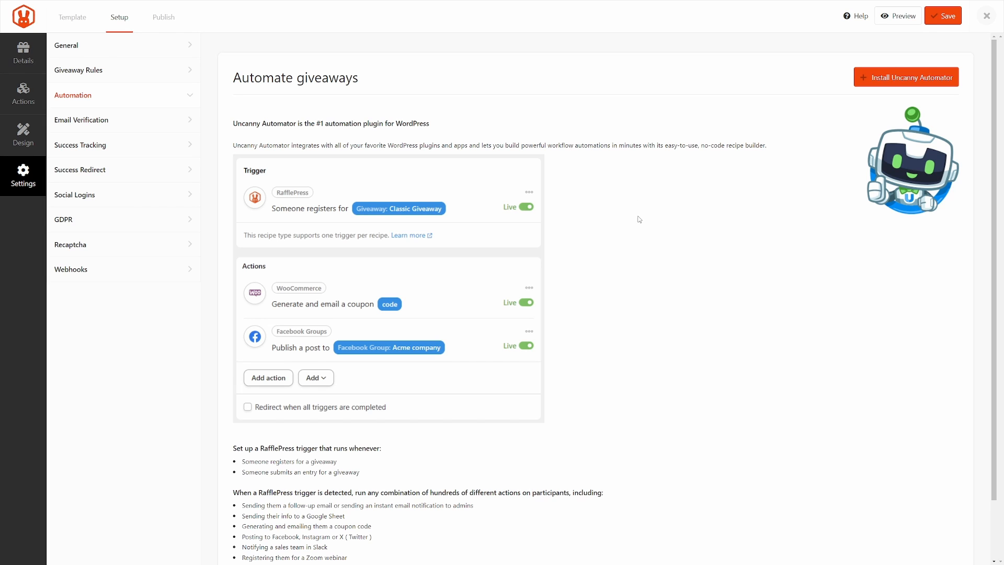
mouse_move(900, 88)
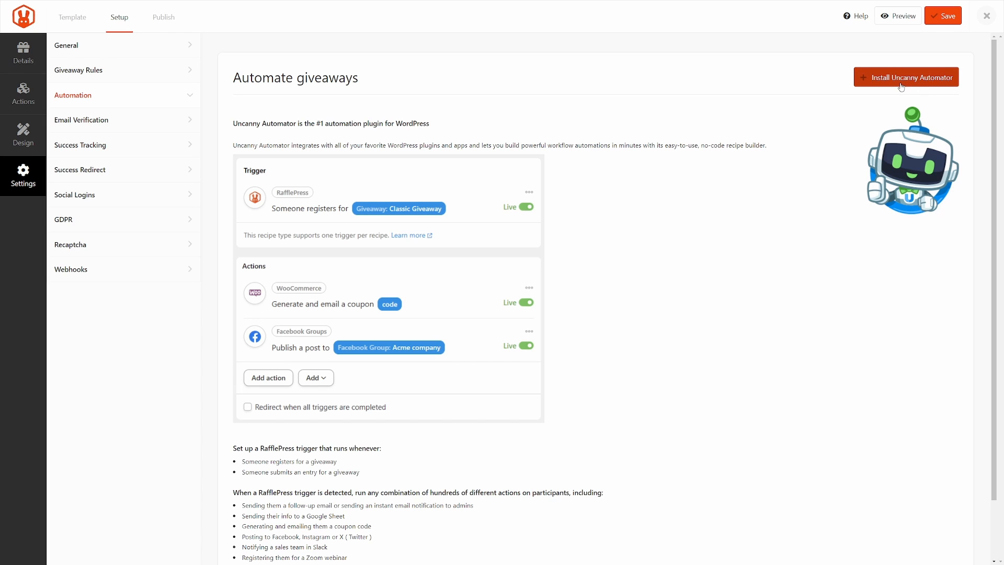
mouse_move(98, 127)
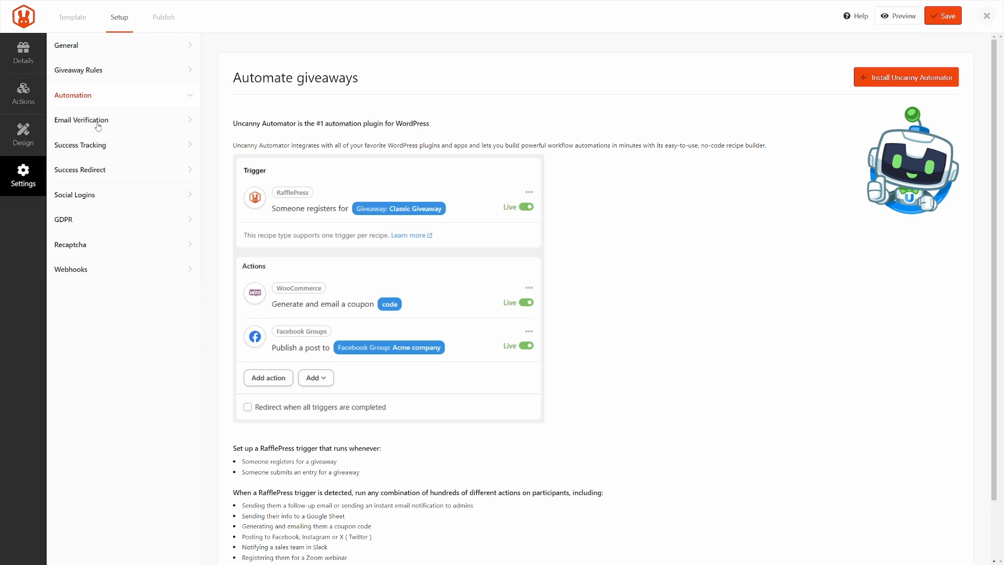
click(81, 120)
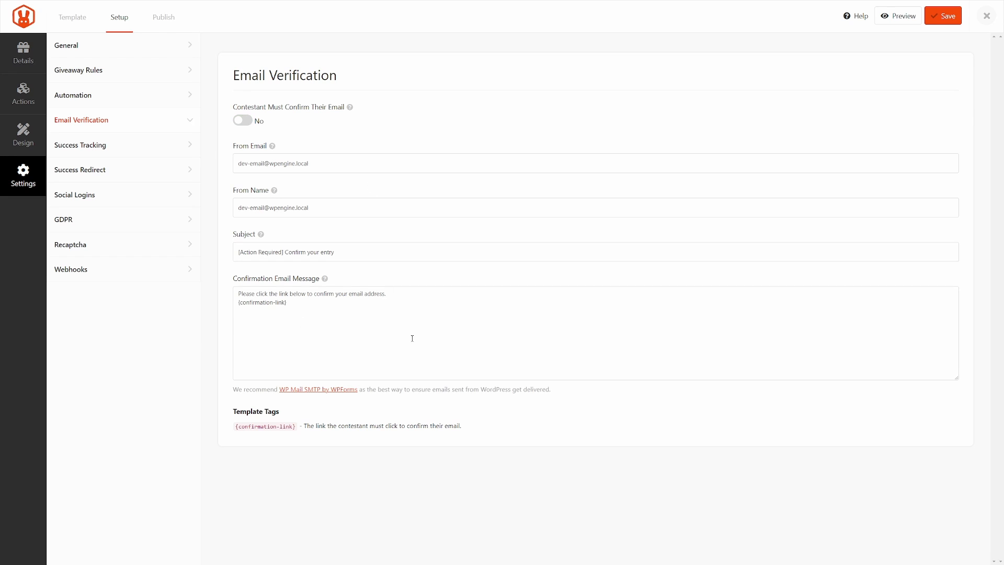
click(81, 145)
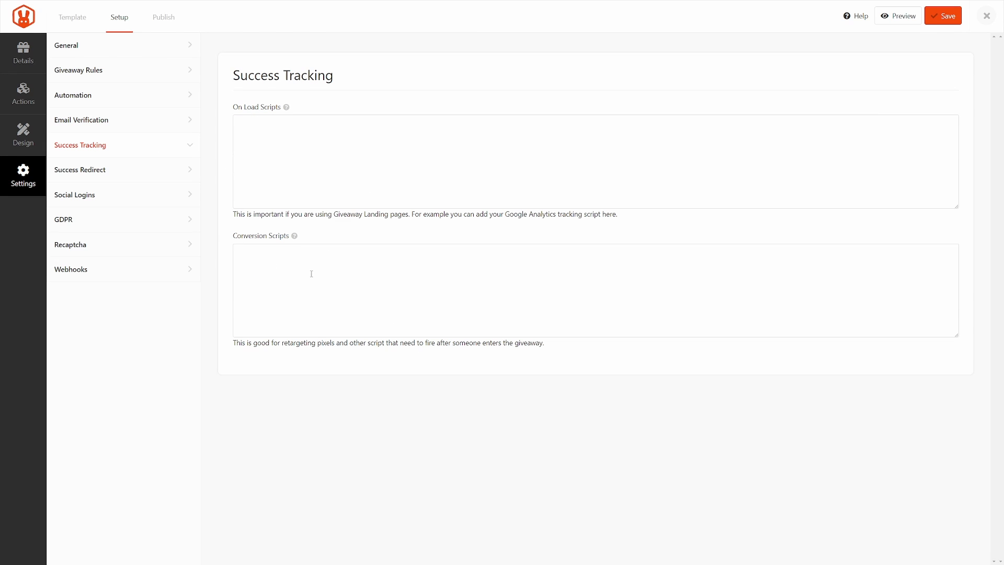
click(79, 170)
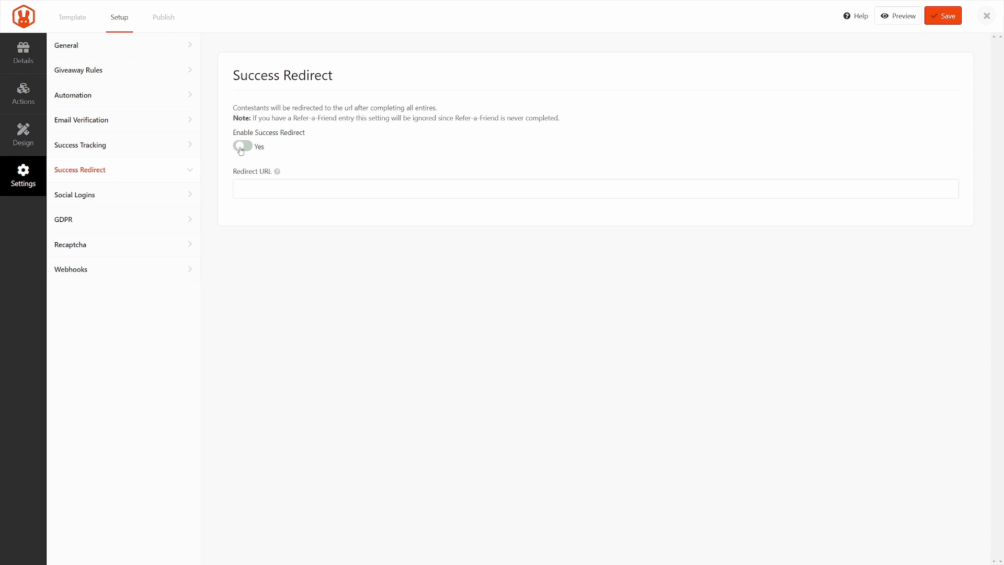
click(241, 147)
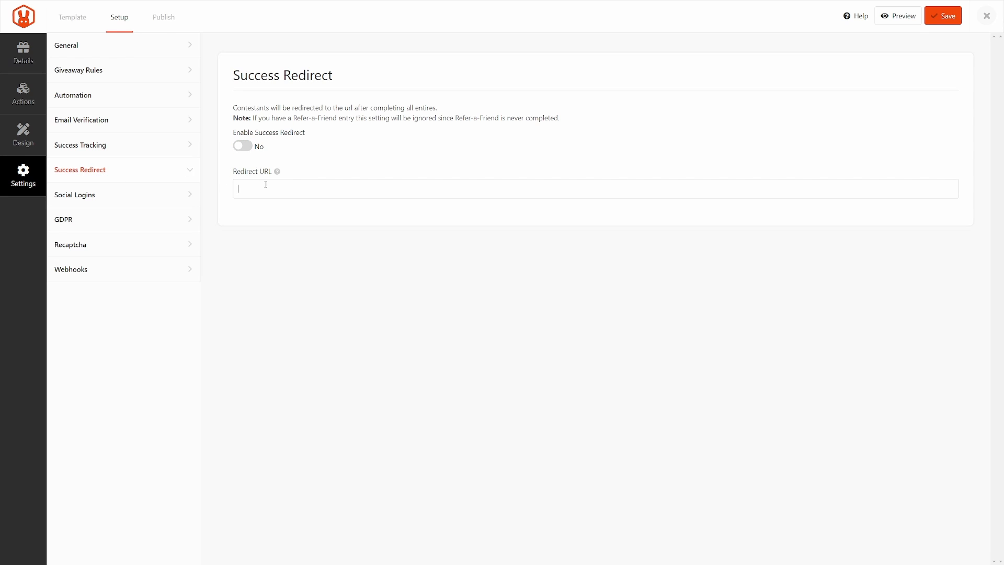
- Review Social Logins, toggling Facebook login on and back off
click(74, 194)
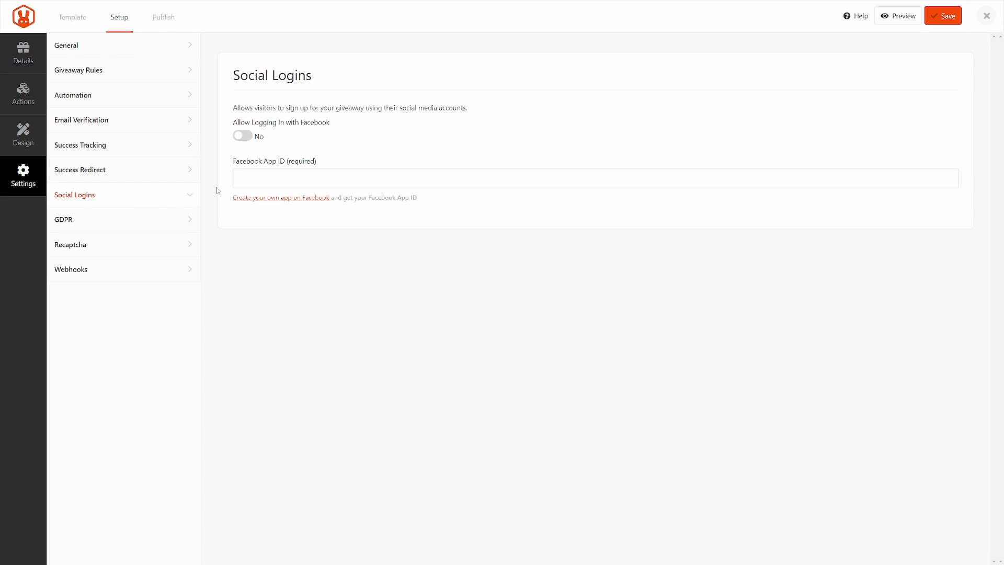
mouse_move(329, 254)
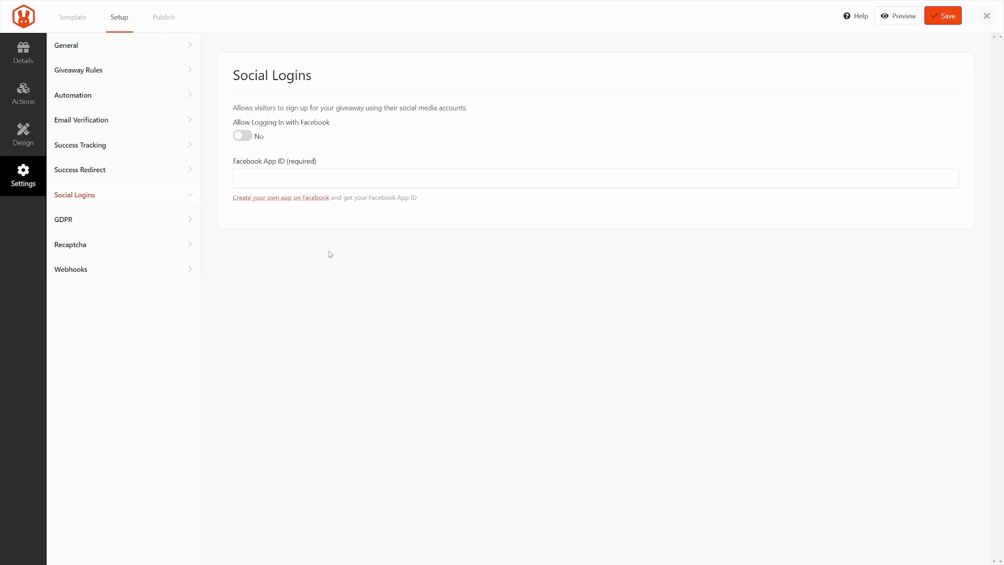
mouse_move(300, 237)
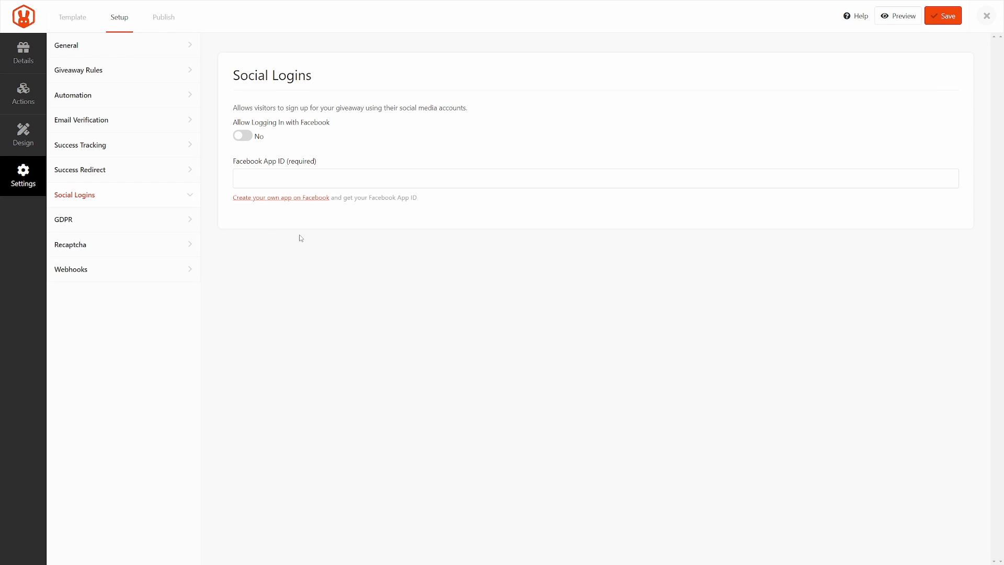
click(242, 136)
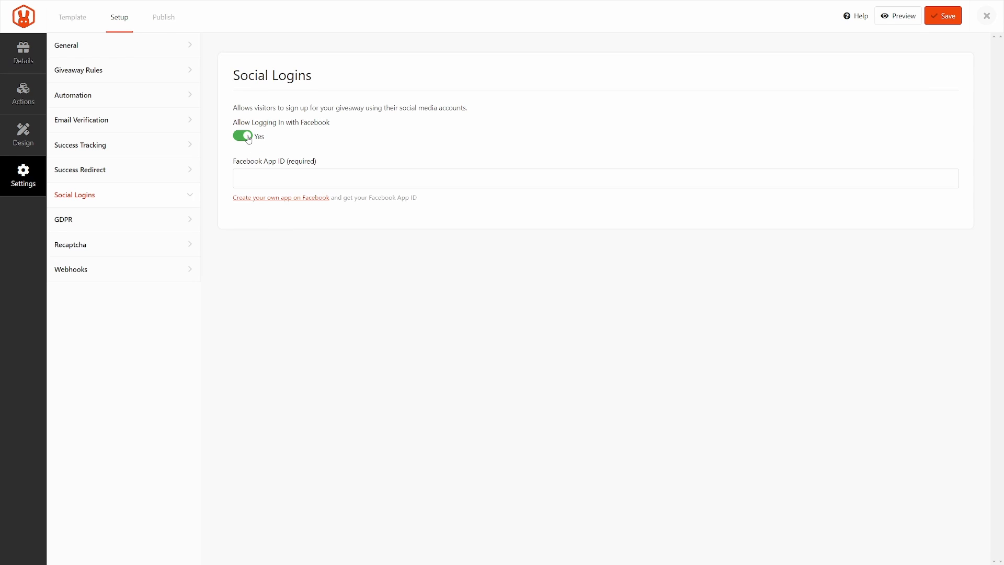
click(241, 135)
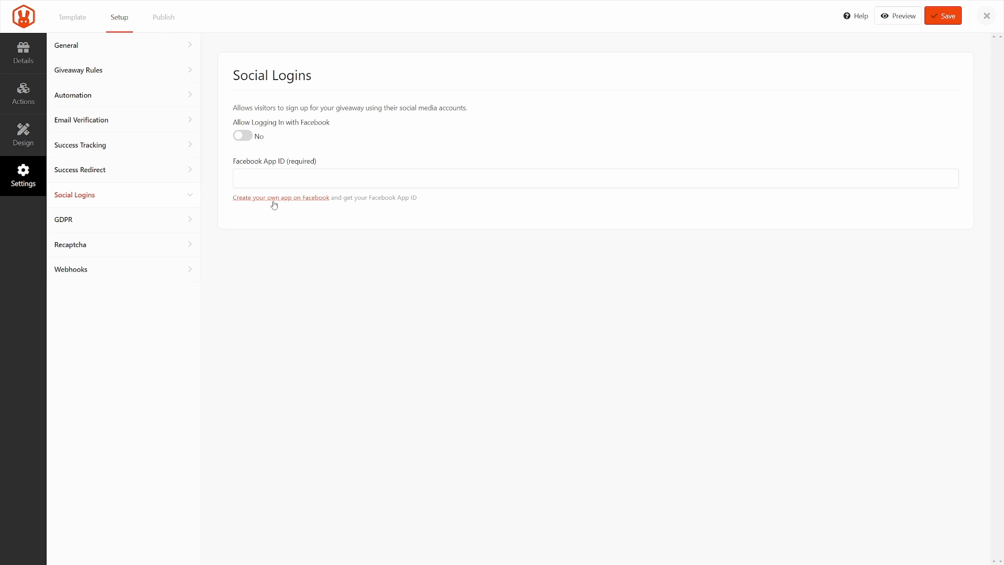
mouse_move(135, 227)
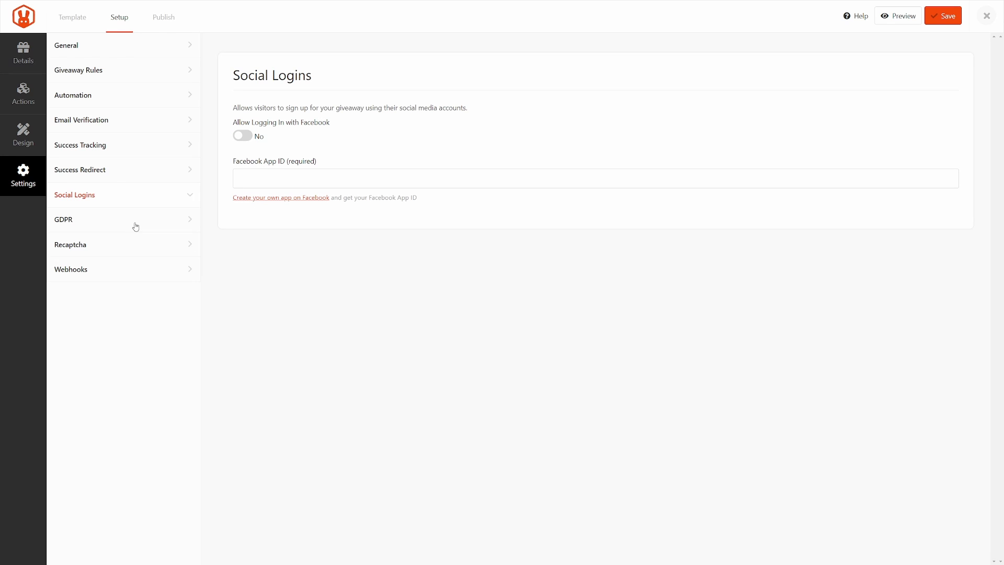
- Toggle GDPR consent on and back off, then review the Recaptcha settings
click(63, 219)
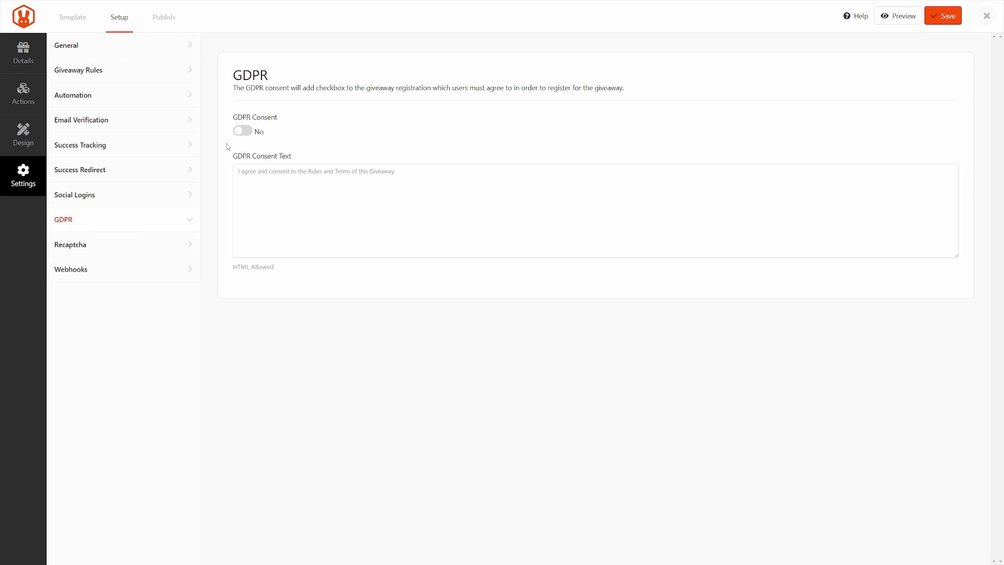
click(241, 131)
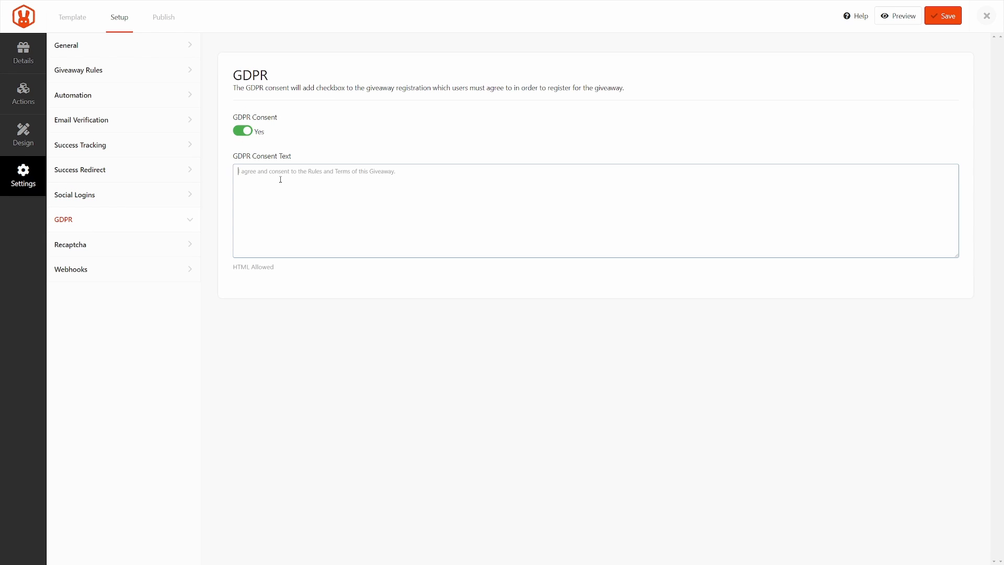
click(242, 130)
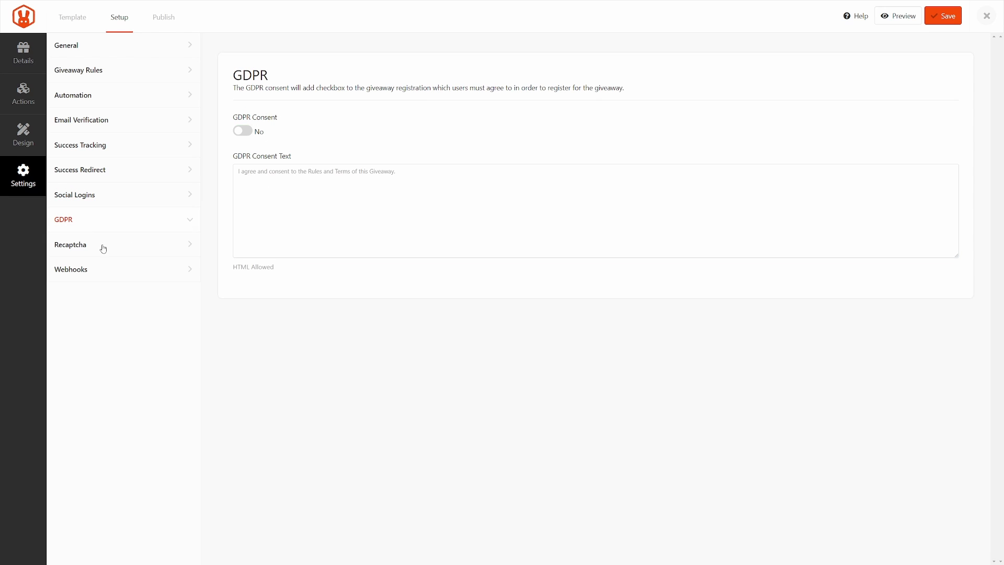
click(70, 244)
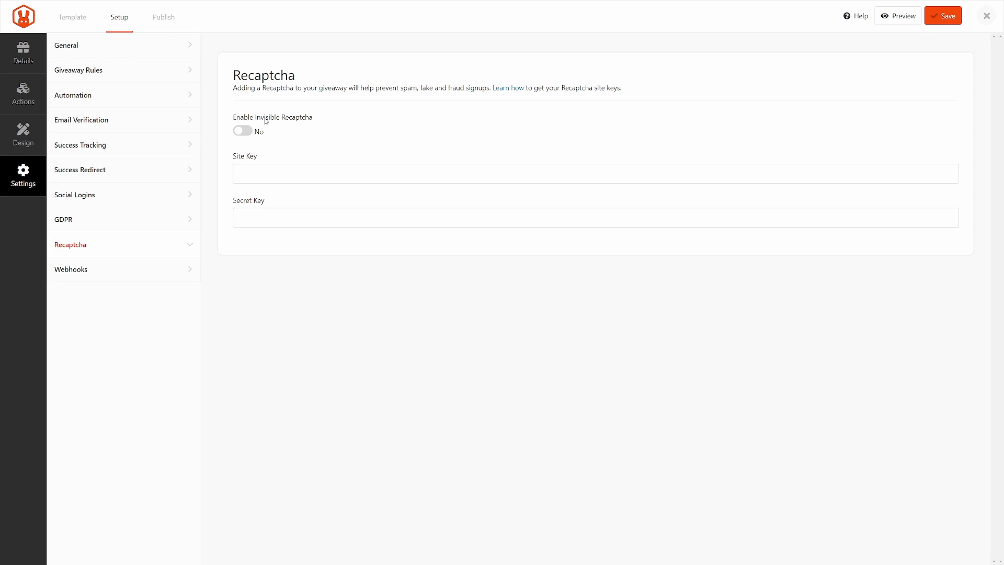
mouse_move(314, 139)
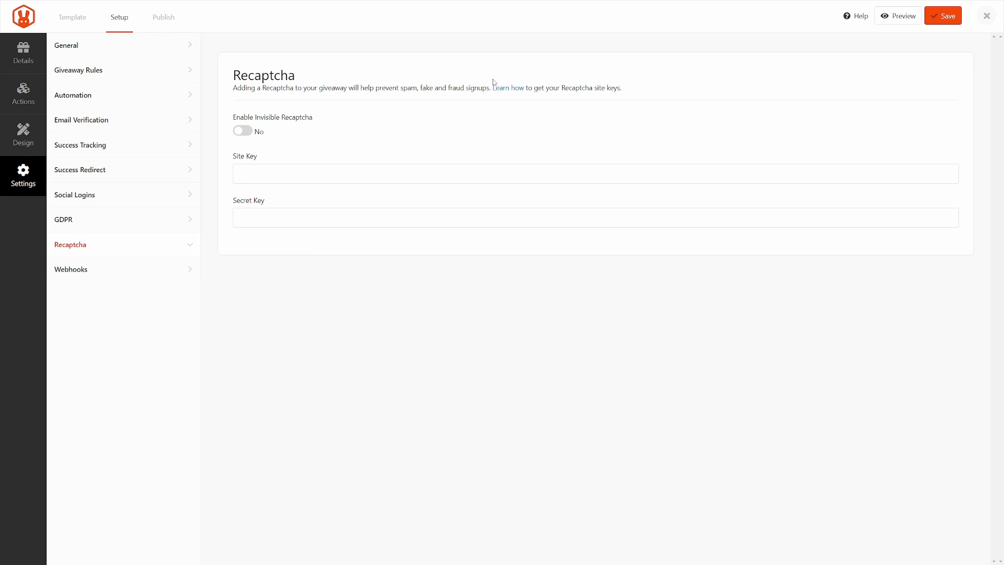
mouse_move(511, 90)
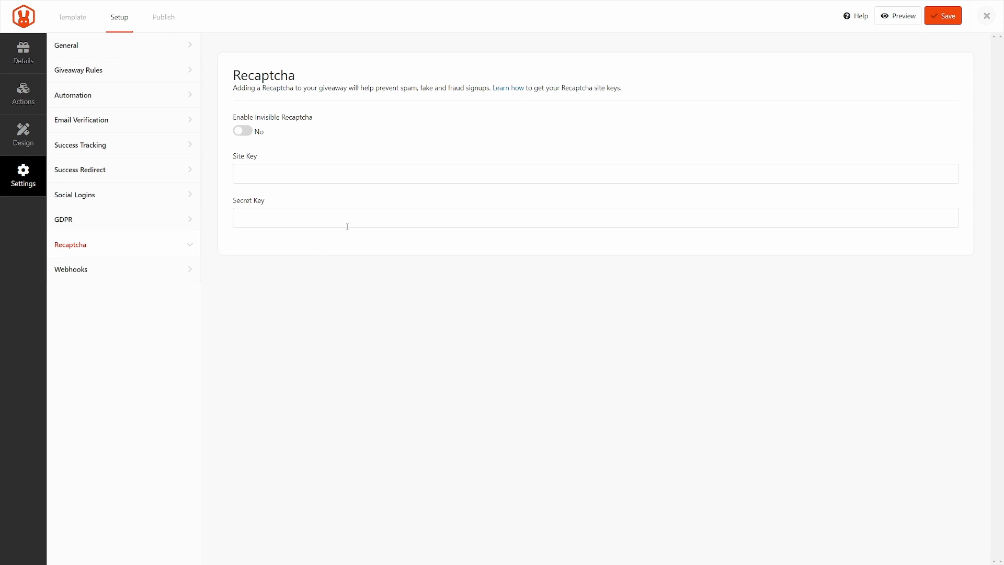
- Toggle webhooks on, collapse Webhook 1, switch webhooks back off and save the giveaway
click(70, 269)
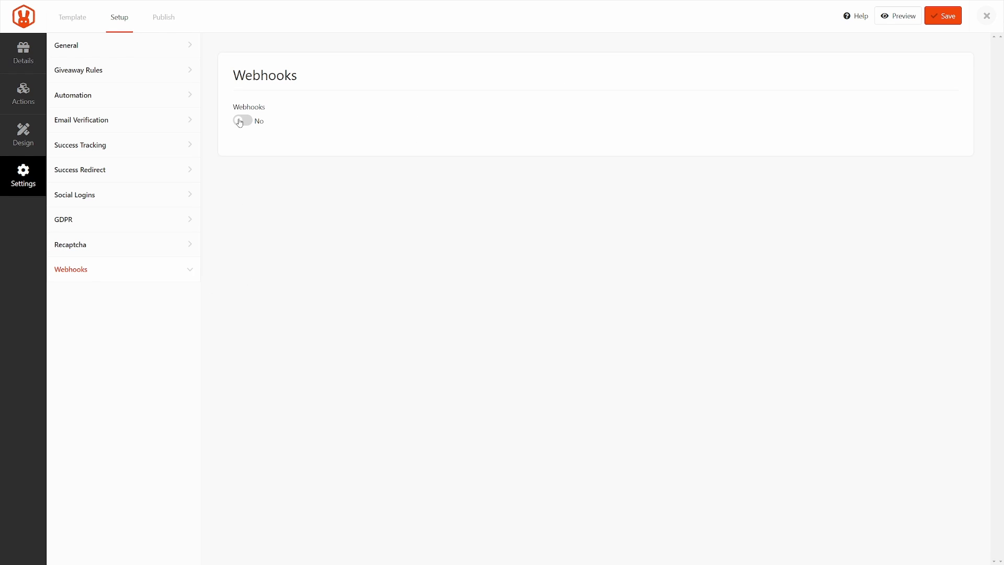
click(241, 120)
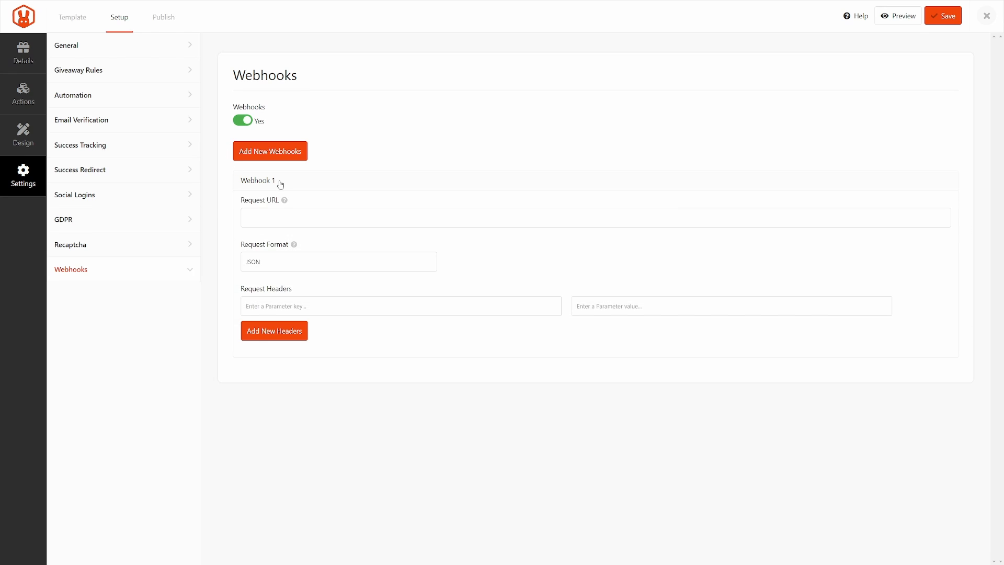
click(595, 218)
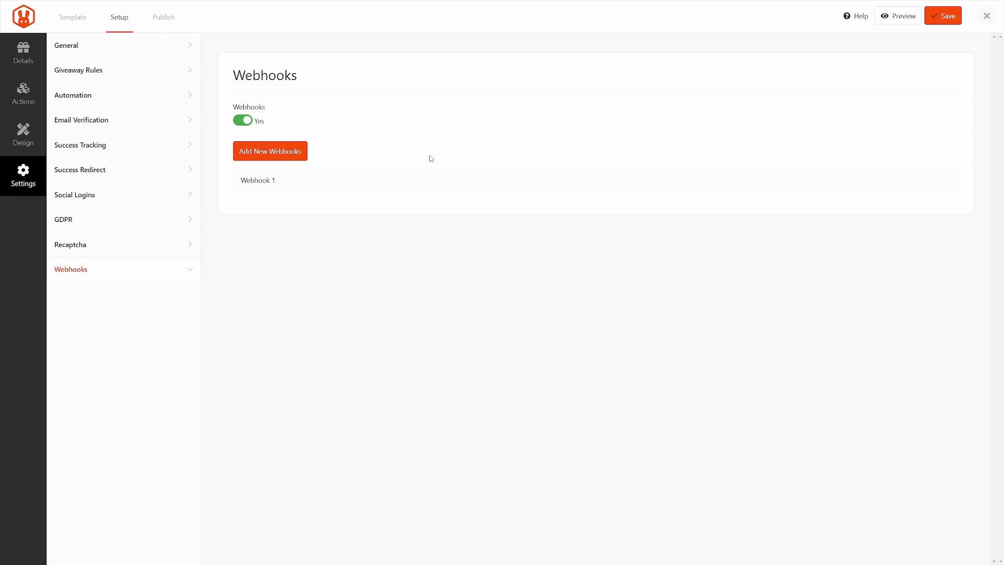
click(241, 120)
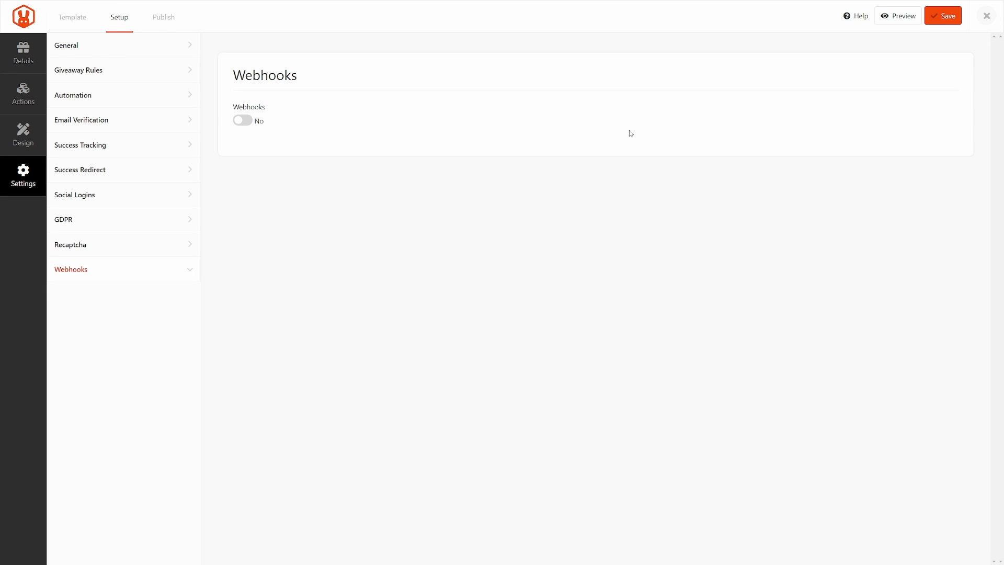
click(942, 16)
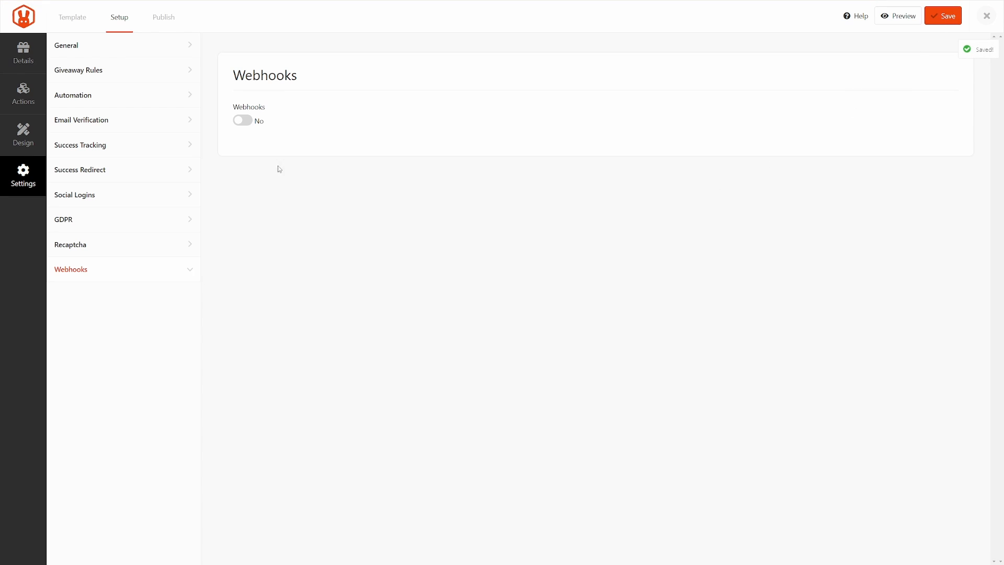
click(163, 18)
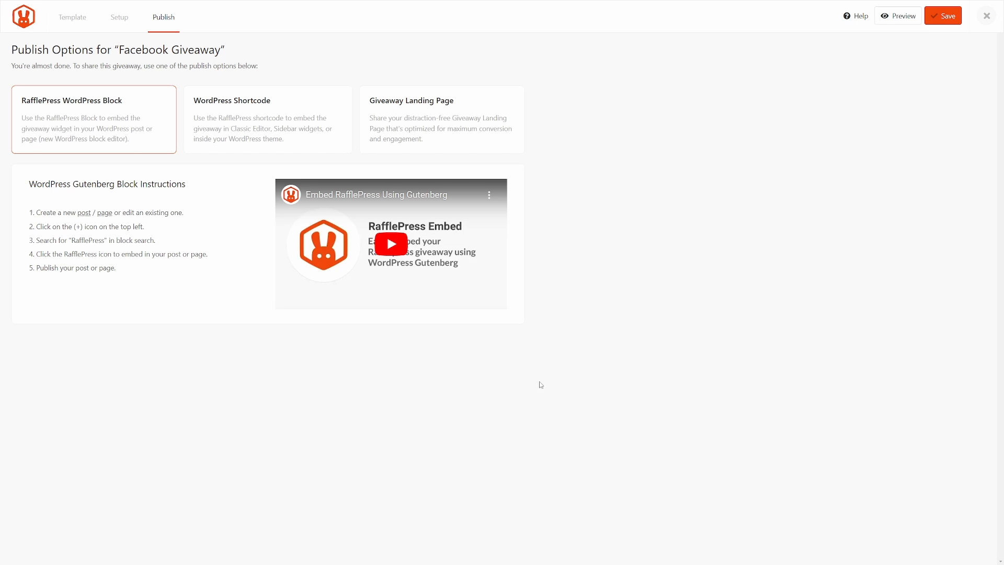
mouse_move(282, 381)
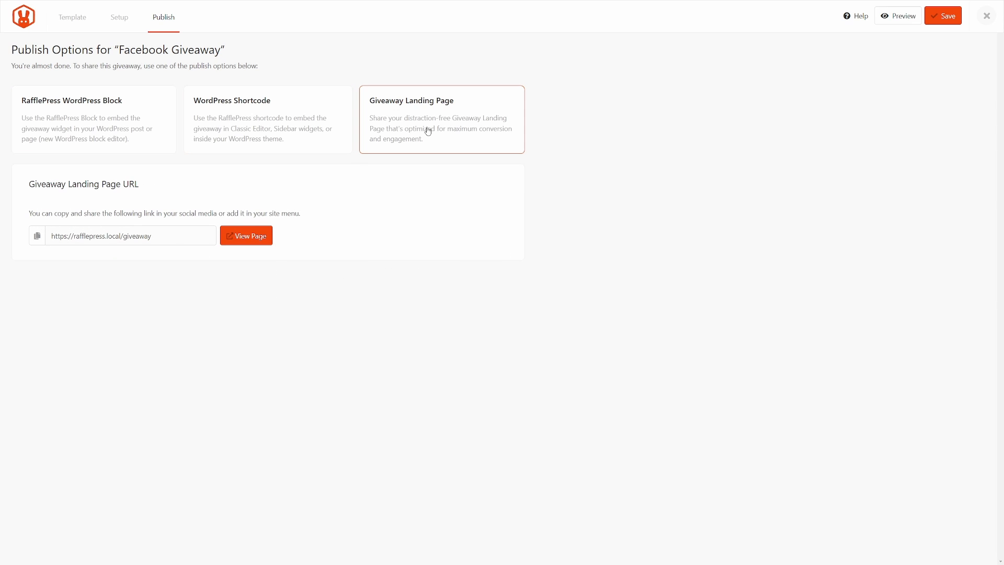
mouse_move(438, 109)
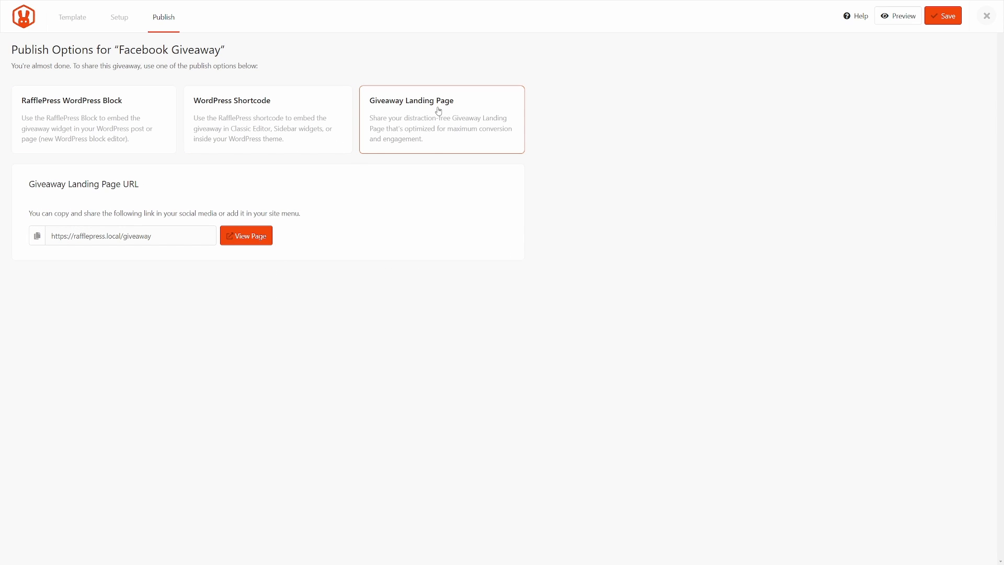
click(130, 235)
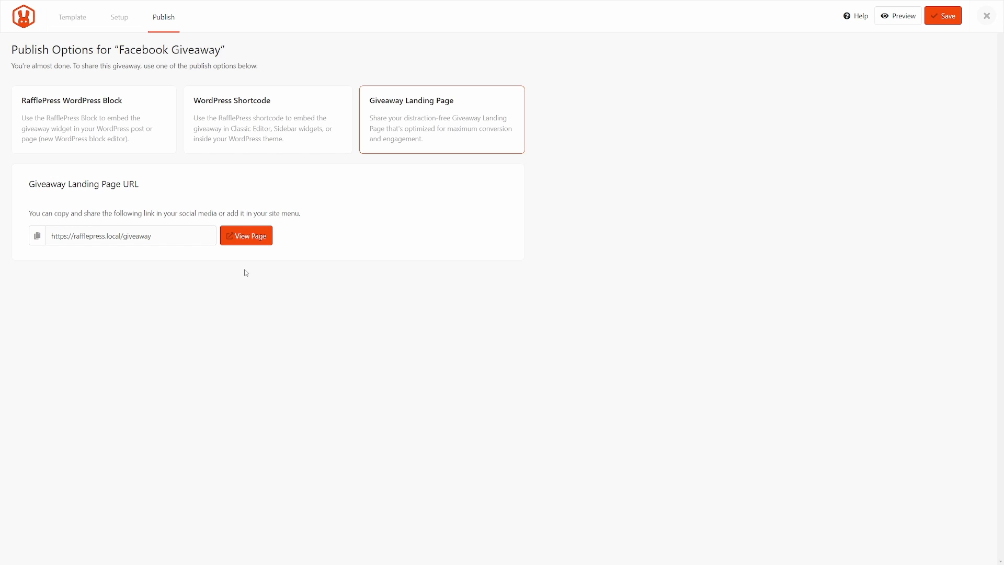
click(246, 235)
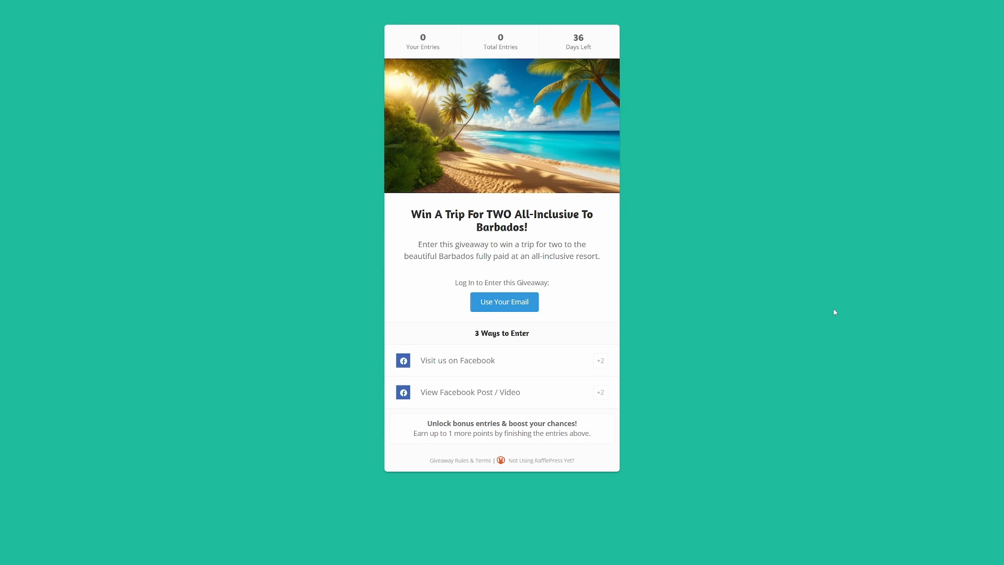
mouse_move(775, 246)
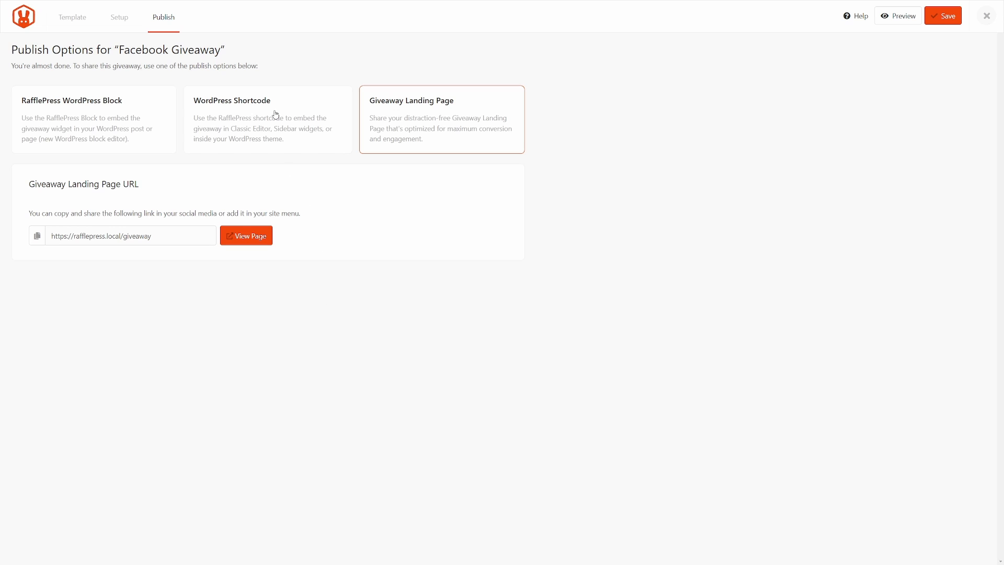
mouse_move(577, 193)
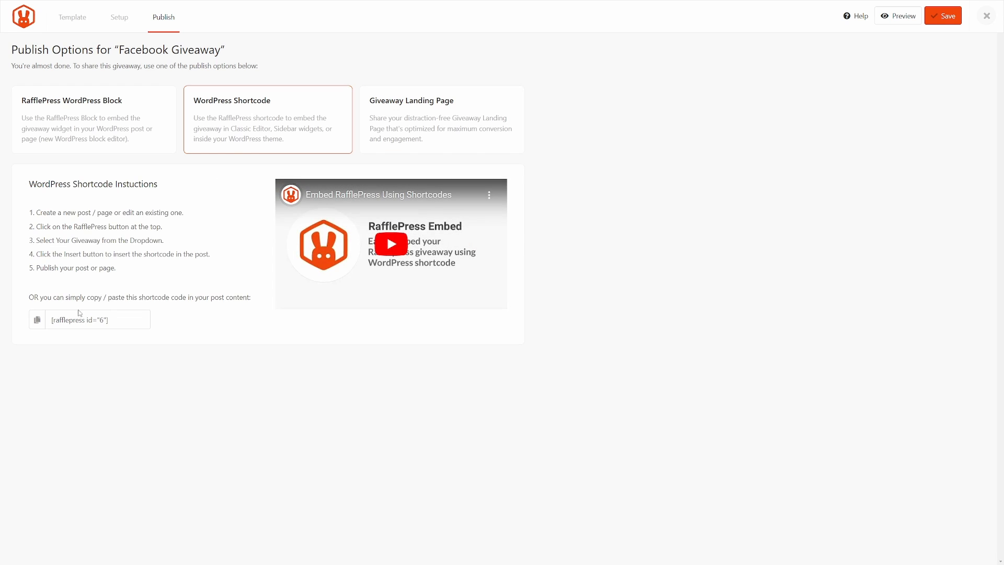
mouse_move(937, 30)
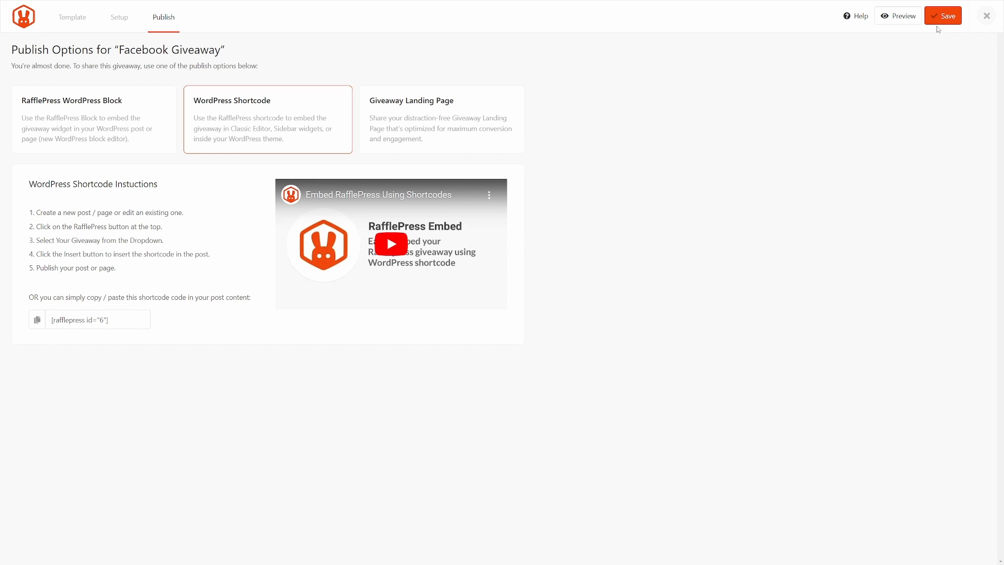
- Save the Facebook Giveaway with shortcode [rafflepress id="6"] ready to embed
click(941, 16)
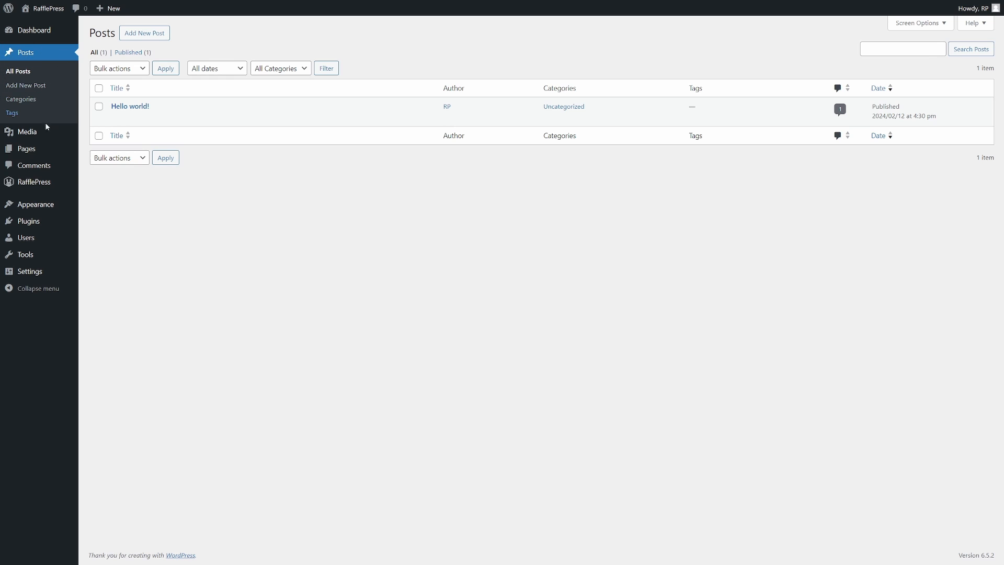
mouse_move(344, 257)
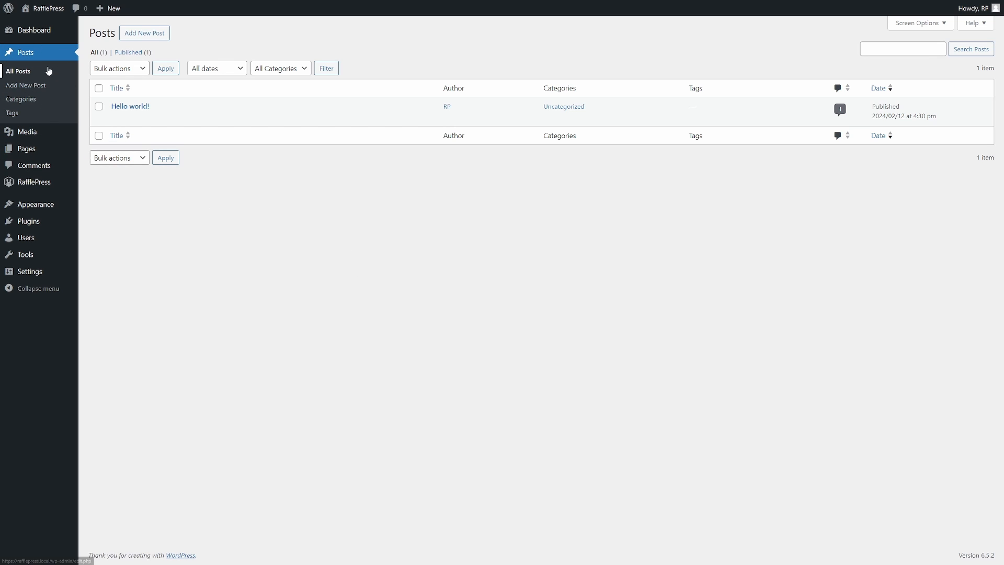
mouse_move(255, 206)
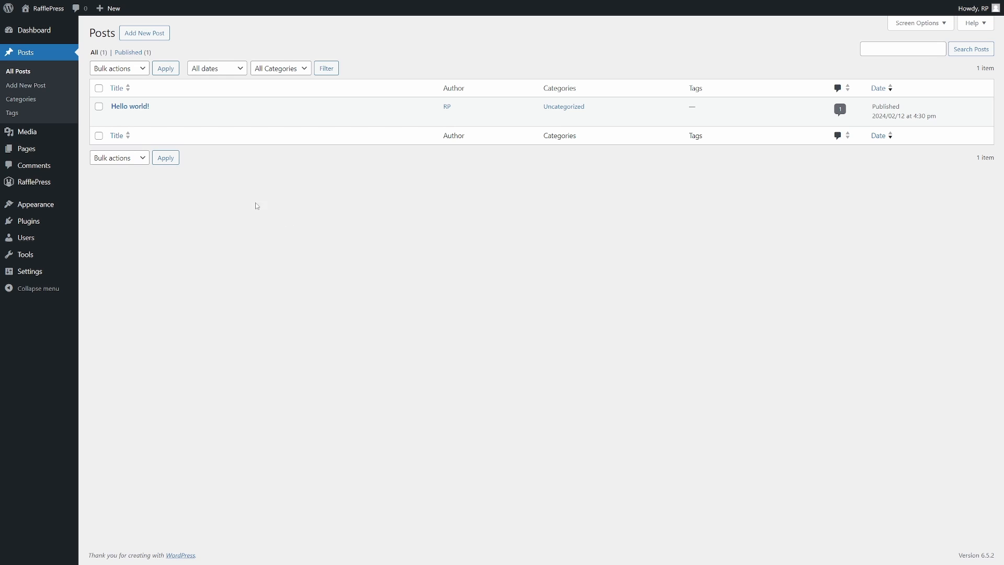
mouse_move(129, 105)
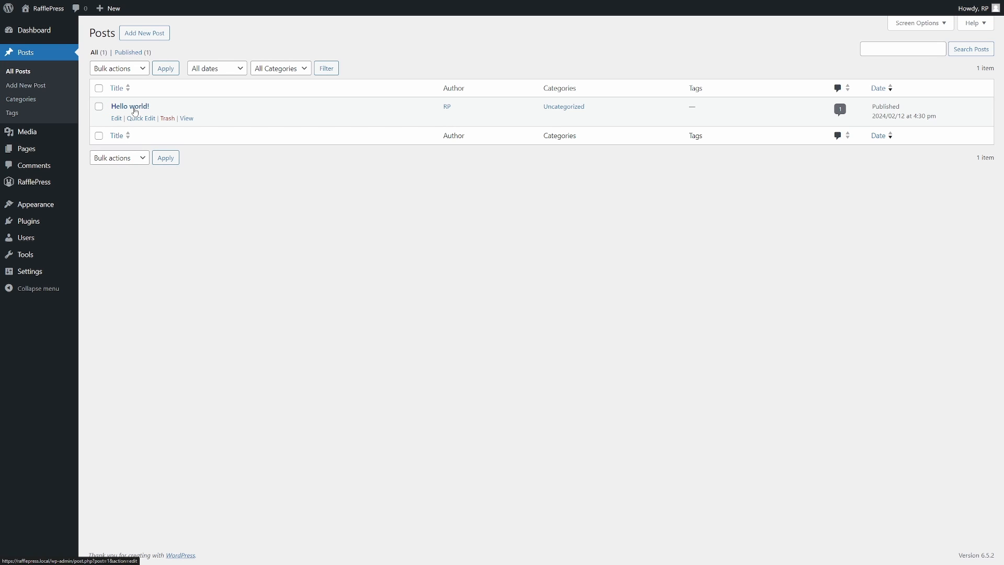
- Open the Hello world! post in the block editor
click(116, 118)
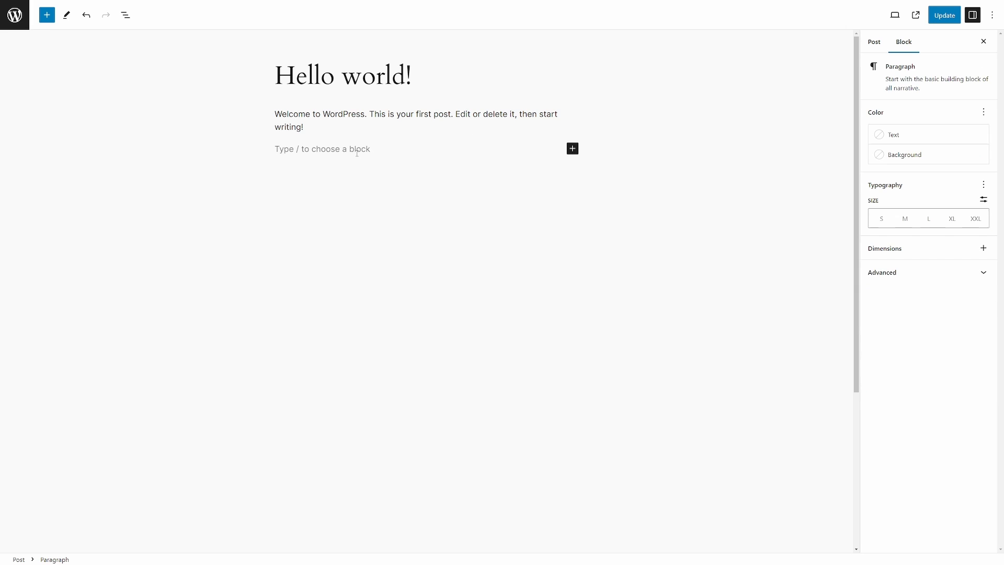
- Insert a Shortcode block with [rafflepress id="6"], update the post and view it live
text(/)
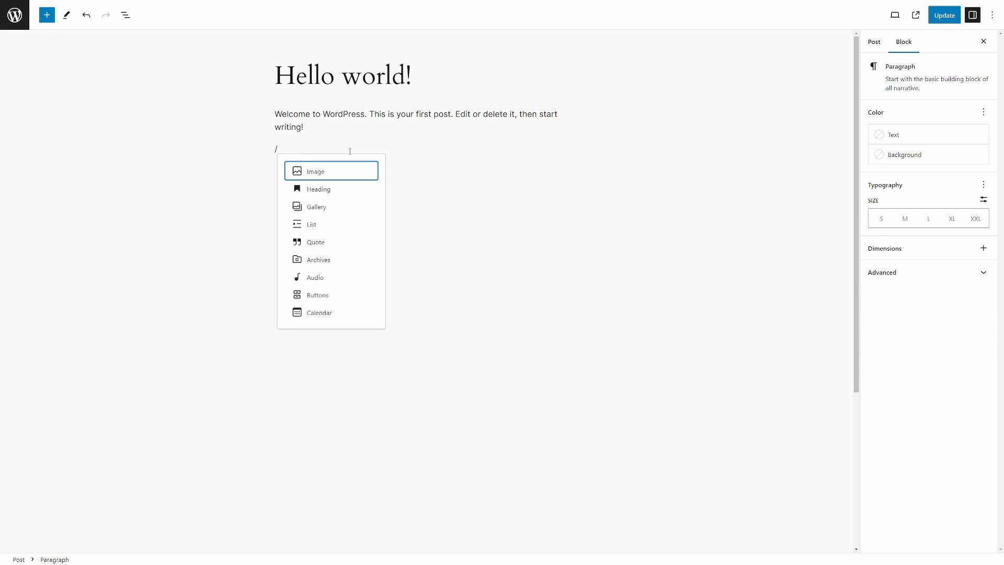
text(short)
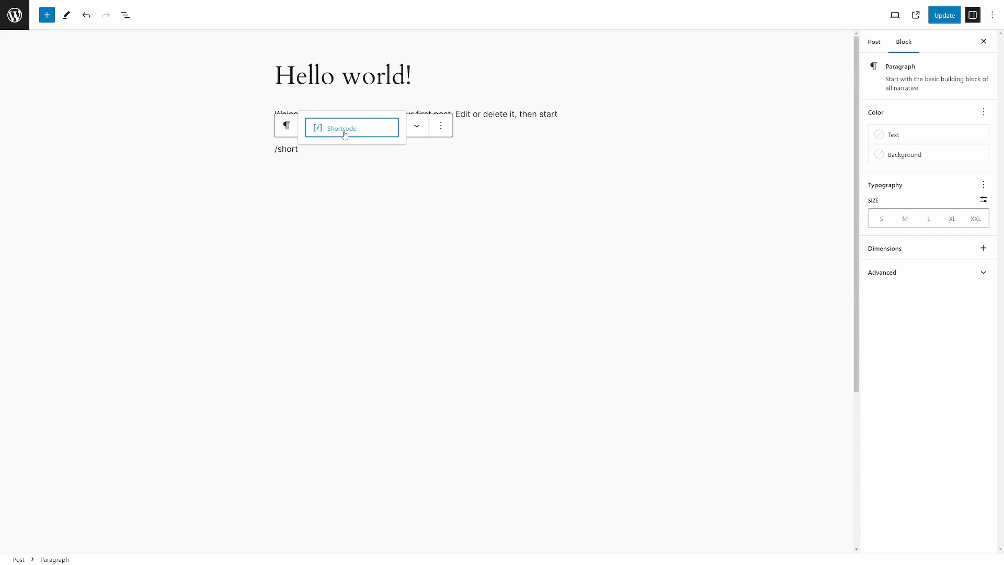
click(351, 127)
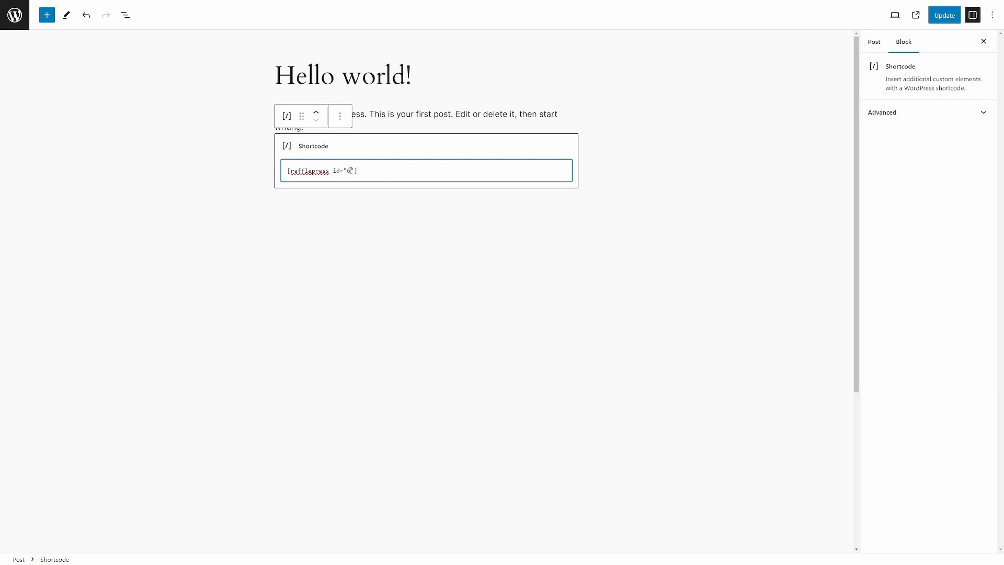
click(943, 14)
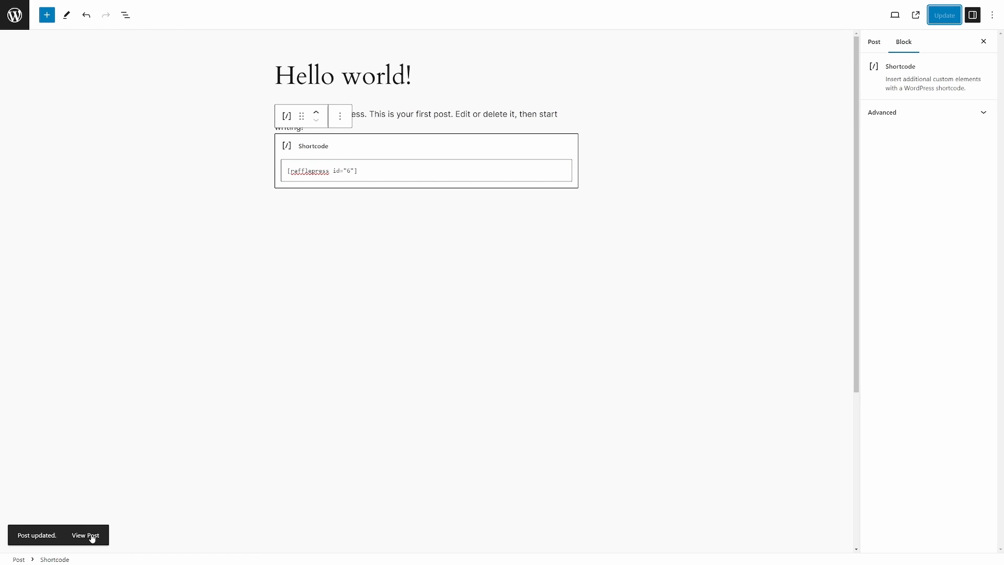
click(85, 536)
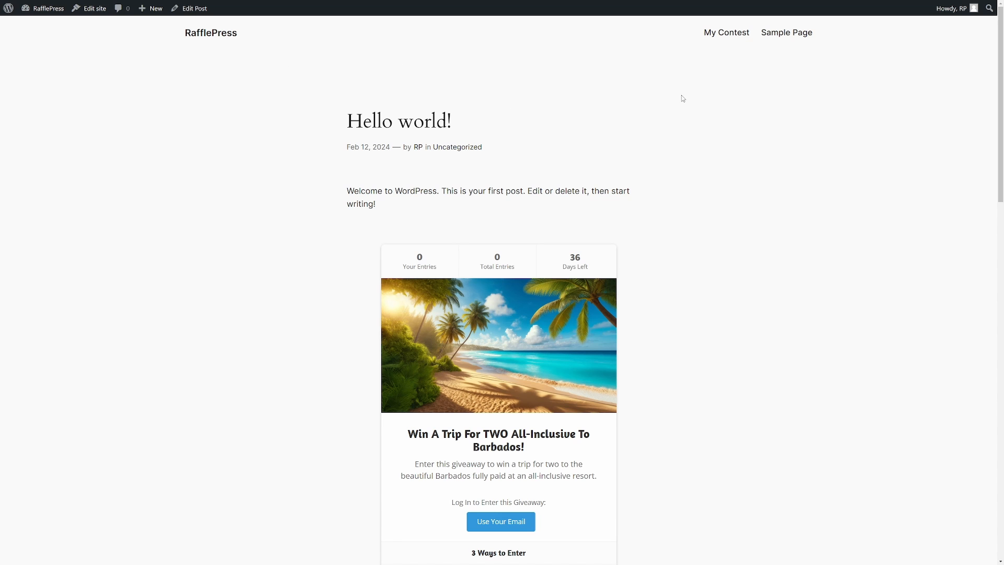
mouse_move(611, 129)
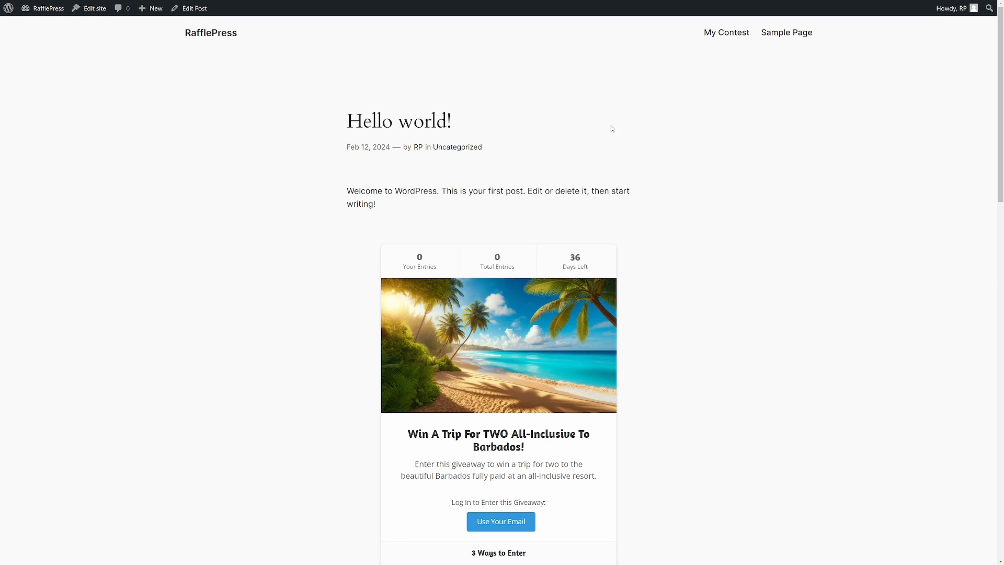
- Scroll the live post to check the embedded giveaway, then return to editing it
scroll(down, 3)
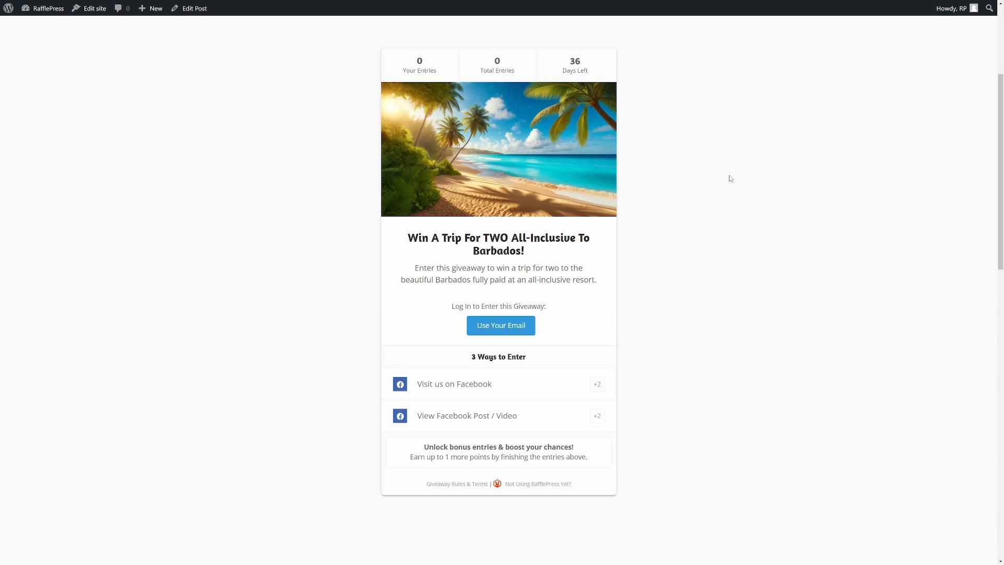
scroll(up, 3)
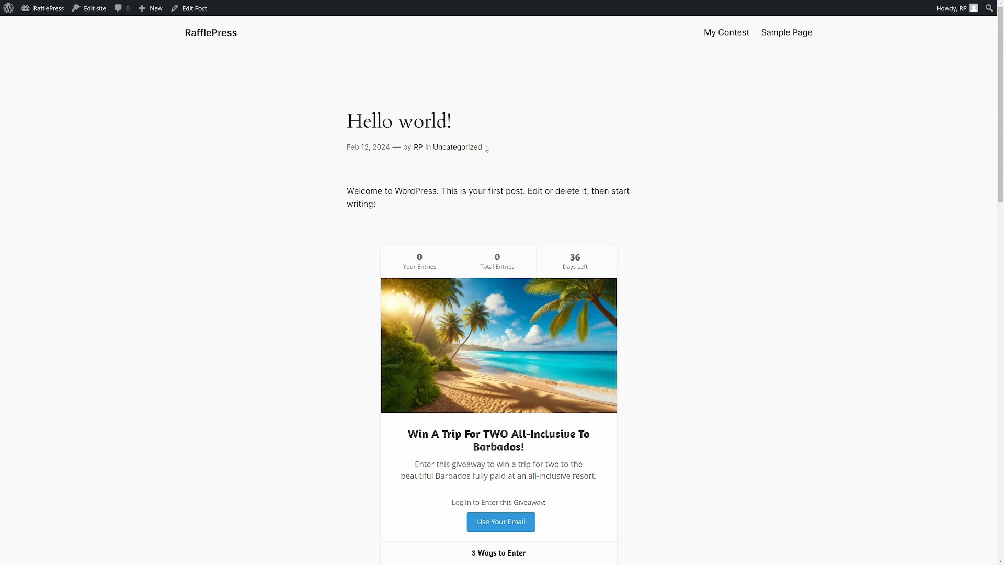
scroll(down, 3)
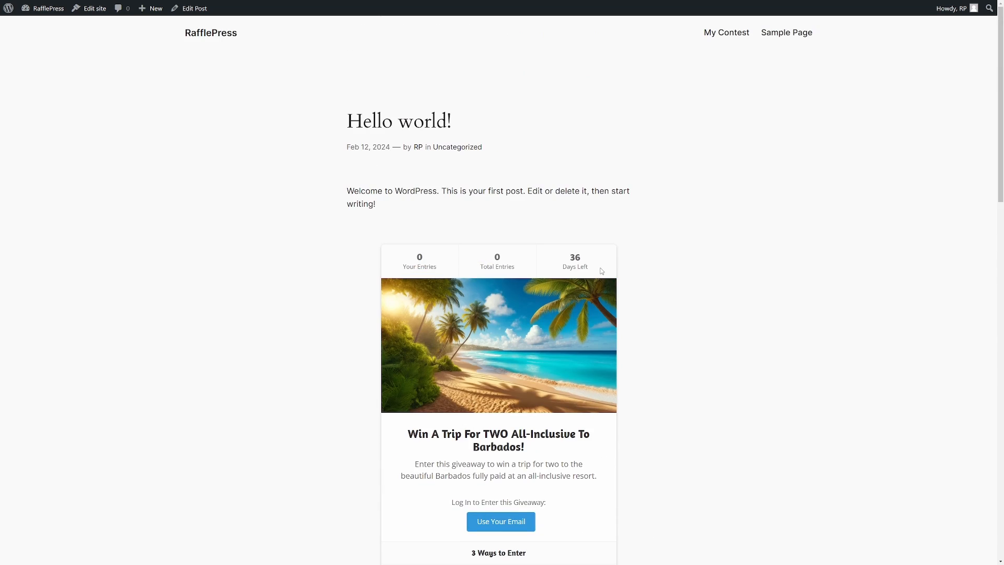
click(193, 8)
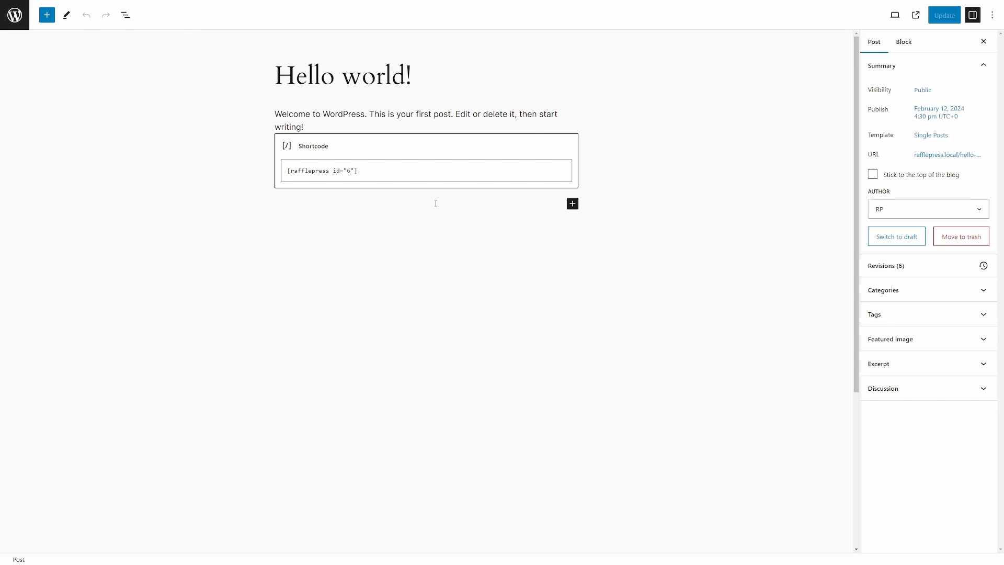
- Remove the Shortcode block and insert a RafflePress block in its place
click(426, 159)
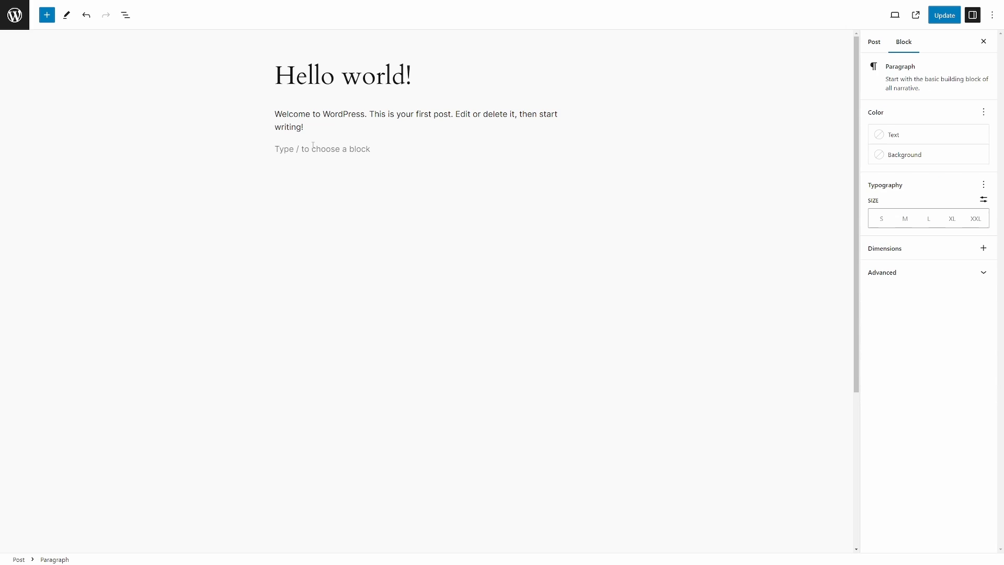
text(/r)
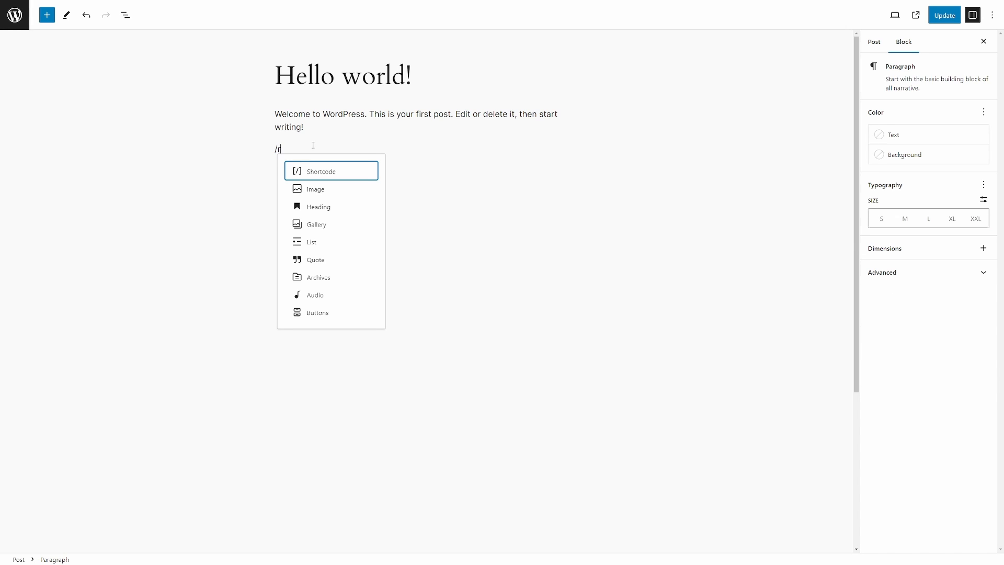
text(a)
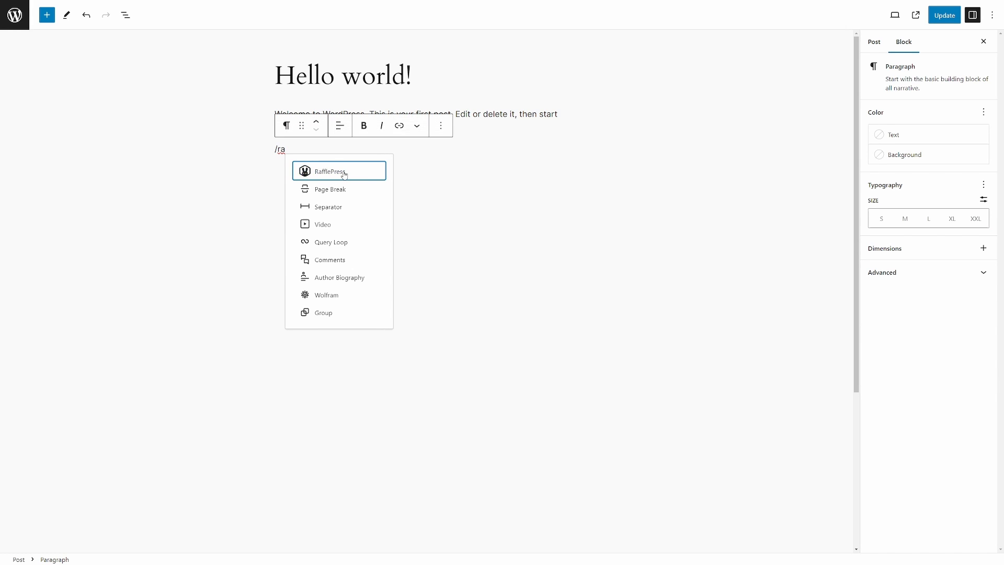
click(331, 171)
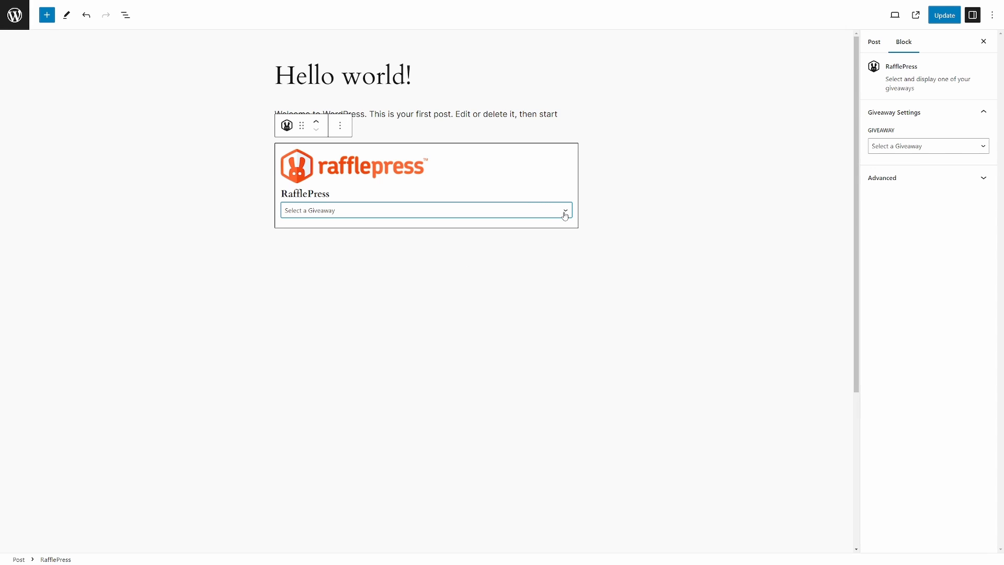
- Set the block to Facebook Giveaway and update the post to view it live
click(426, 210)
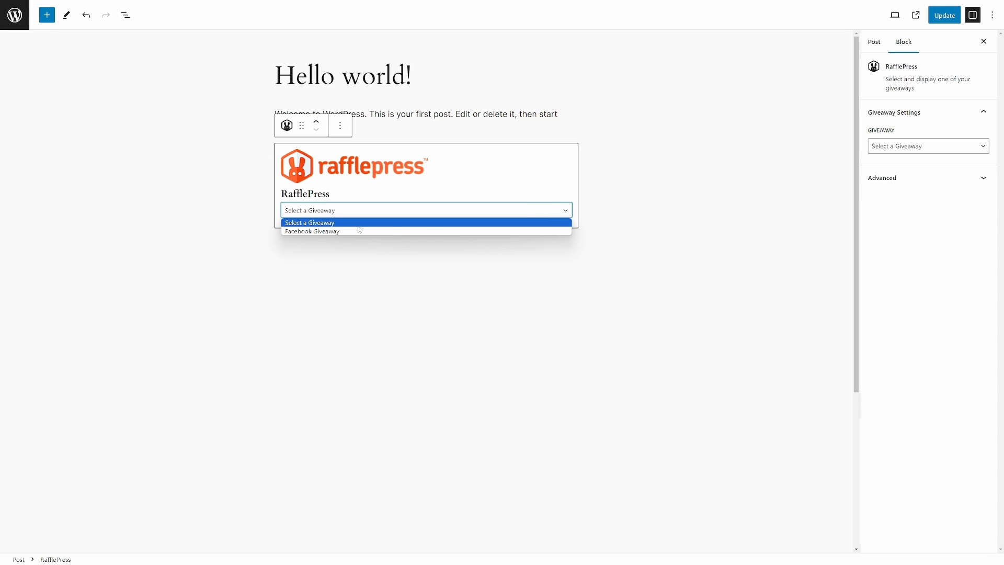
mouse_move(311, 231)
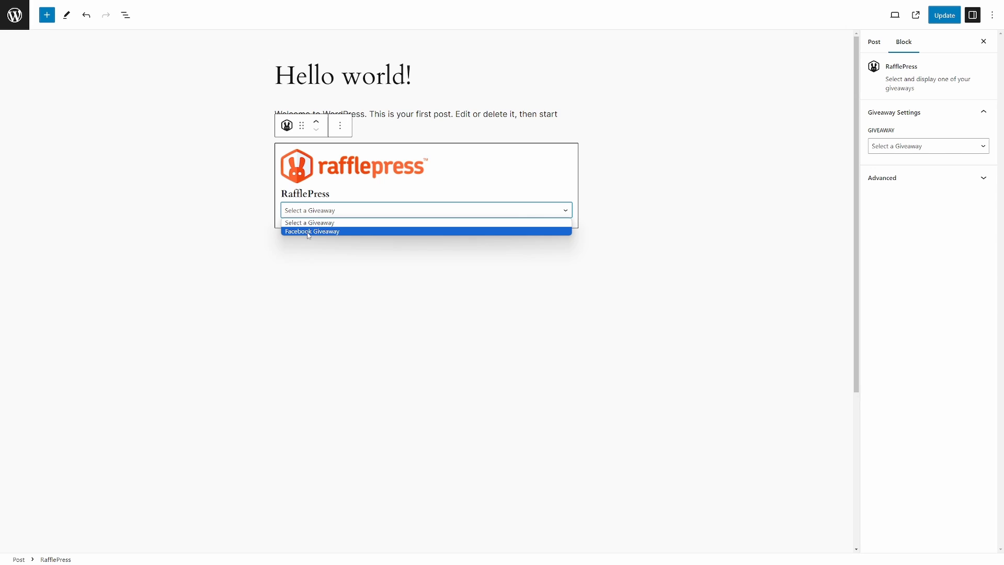
click(311, 233)
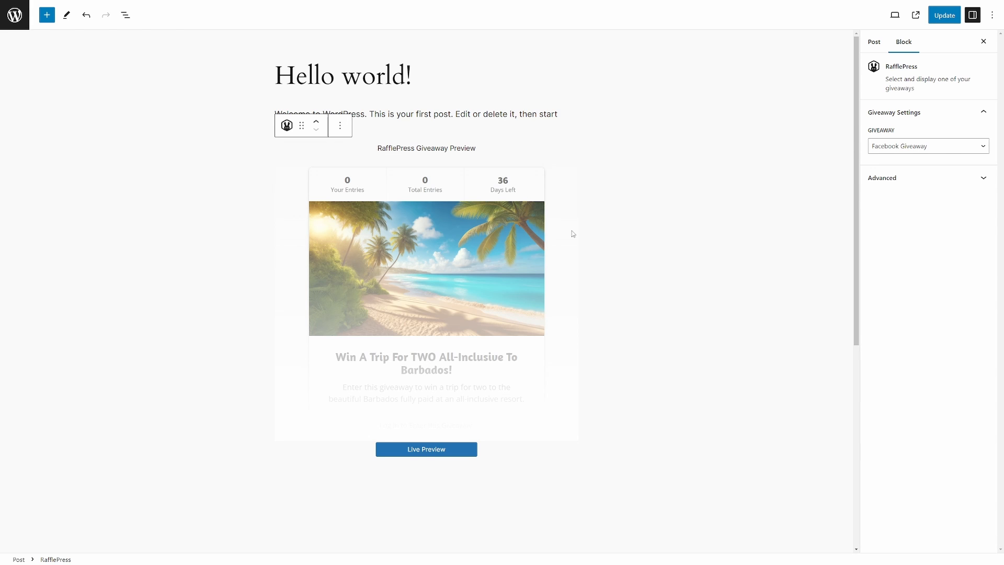
mouse_move(511, 197)
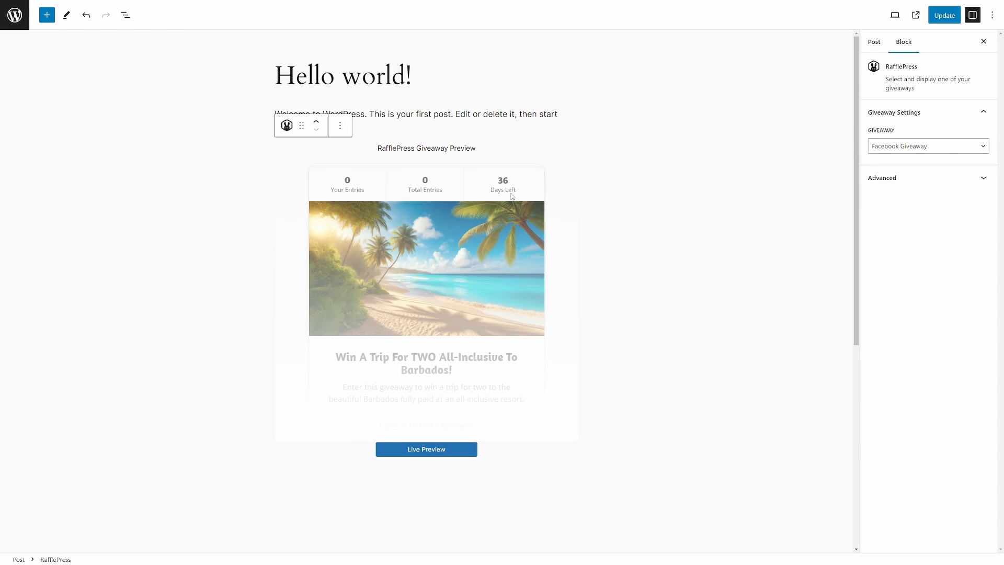
click(943, 15)
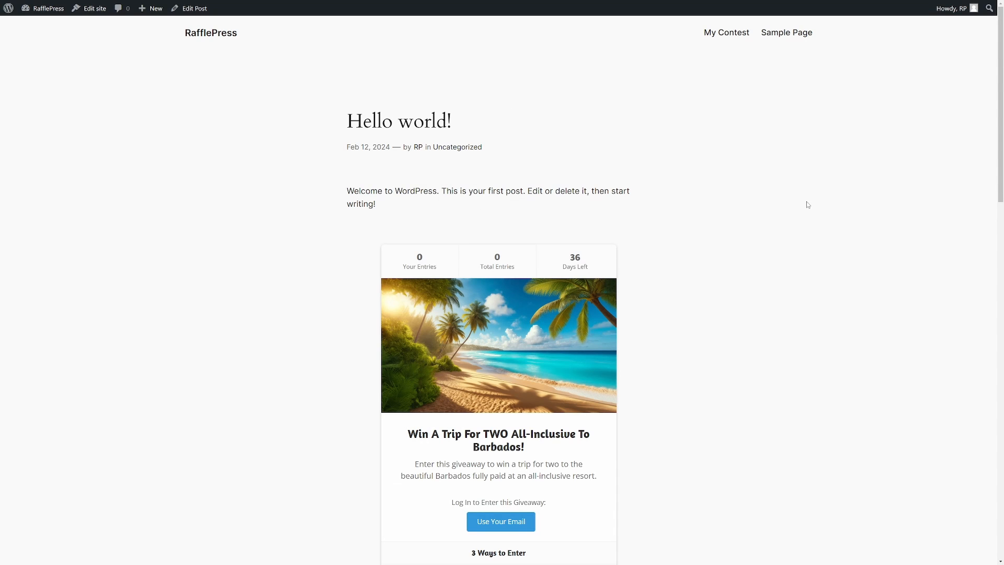
scroll(down, 3)
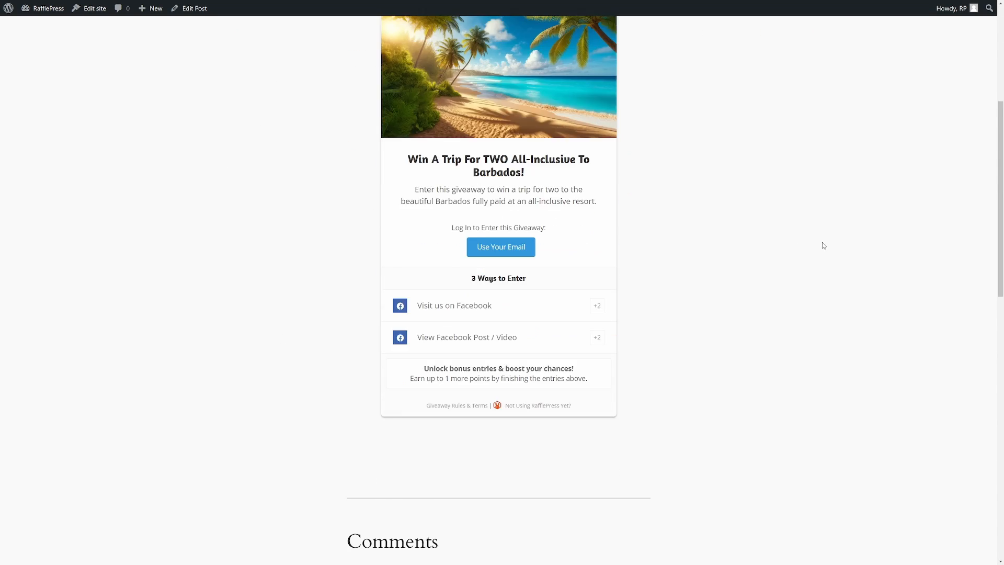
scroll(up, 3)
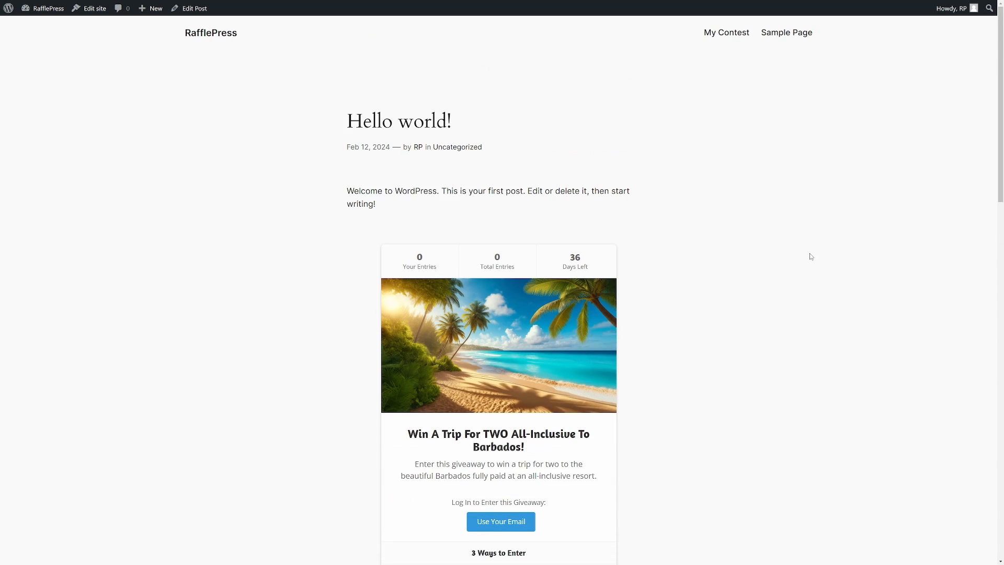